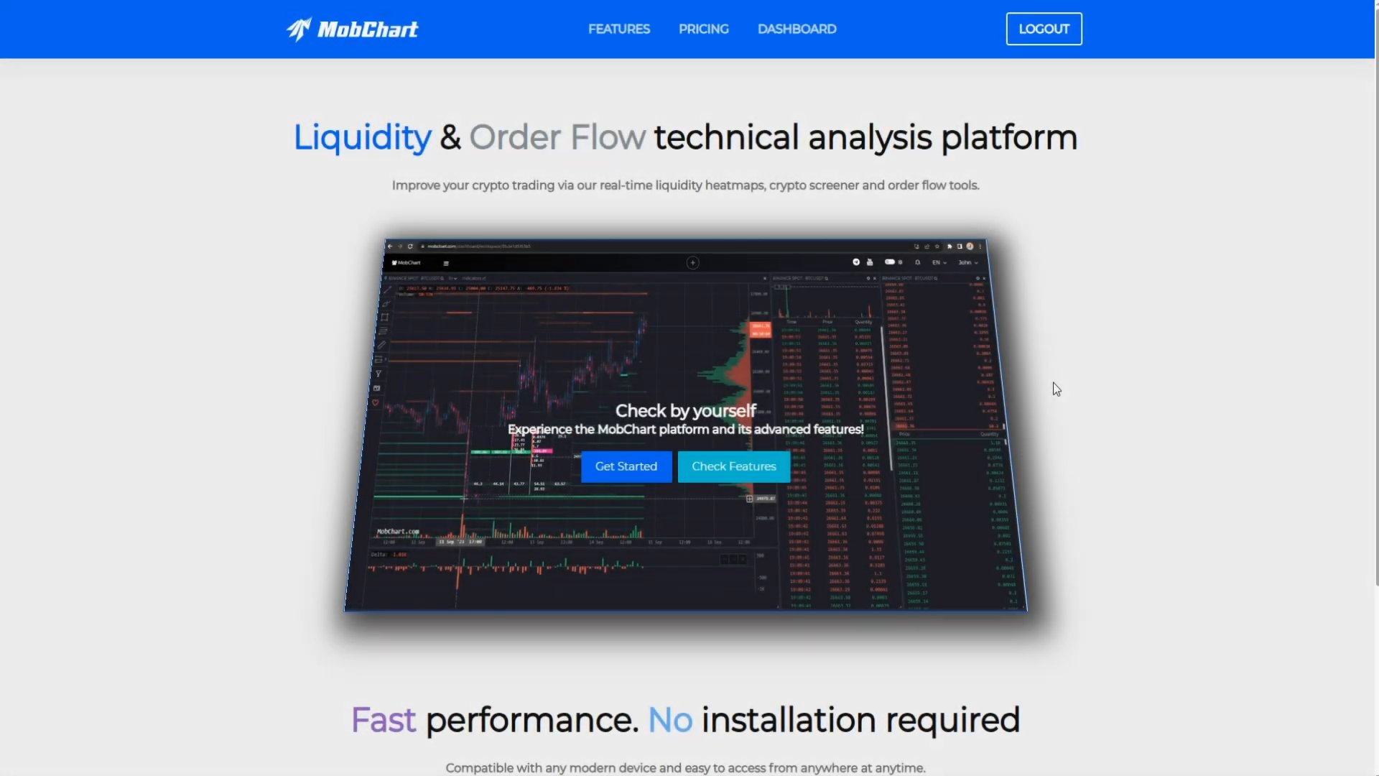
{"action": "mouse_move", "coordinate": [965, 232]}
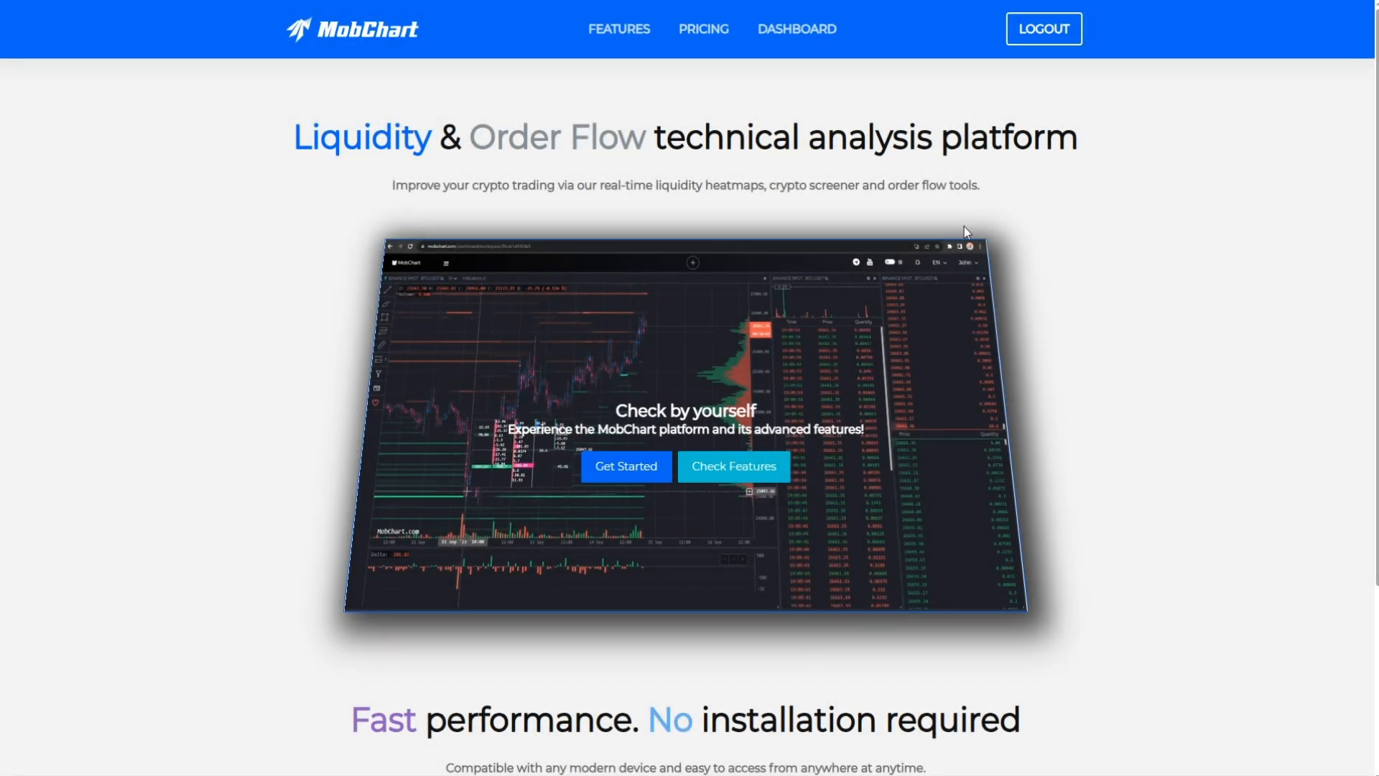
Open the MobChart tools dashboard from the top navigation bar
{"action": "left_click", "coordinate": [796, 28]}
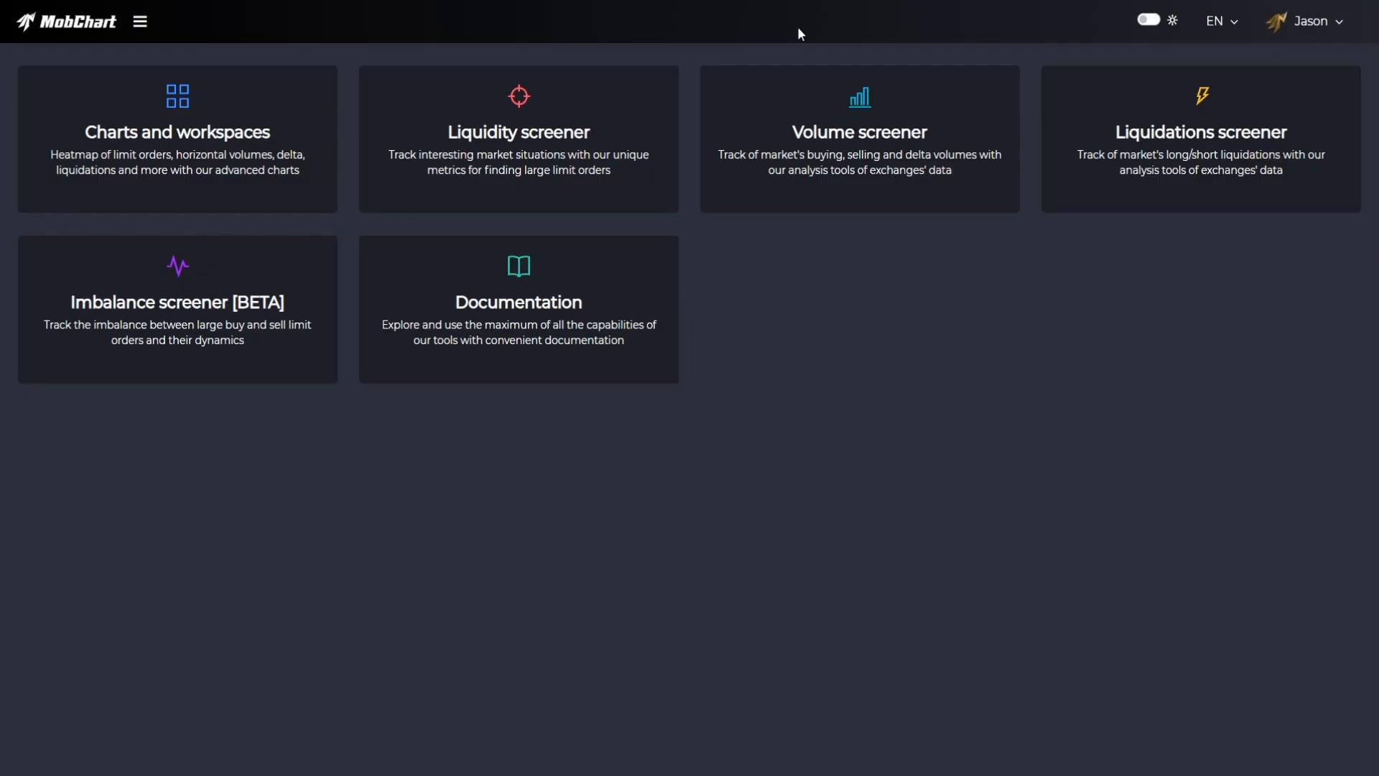
{"action": "mouse_move", "coordinate": [769, 196]}
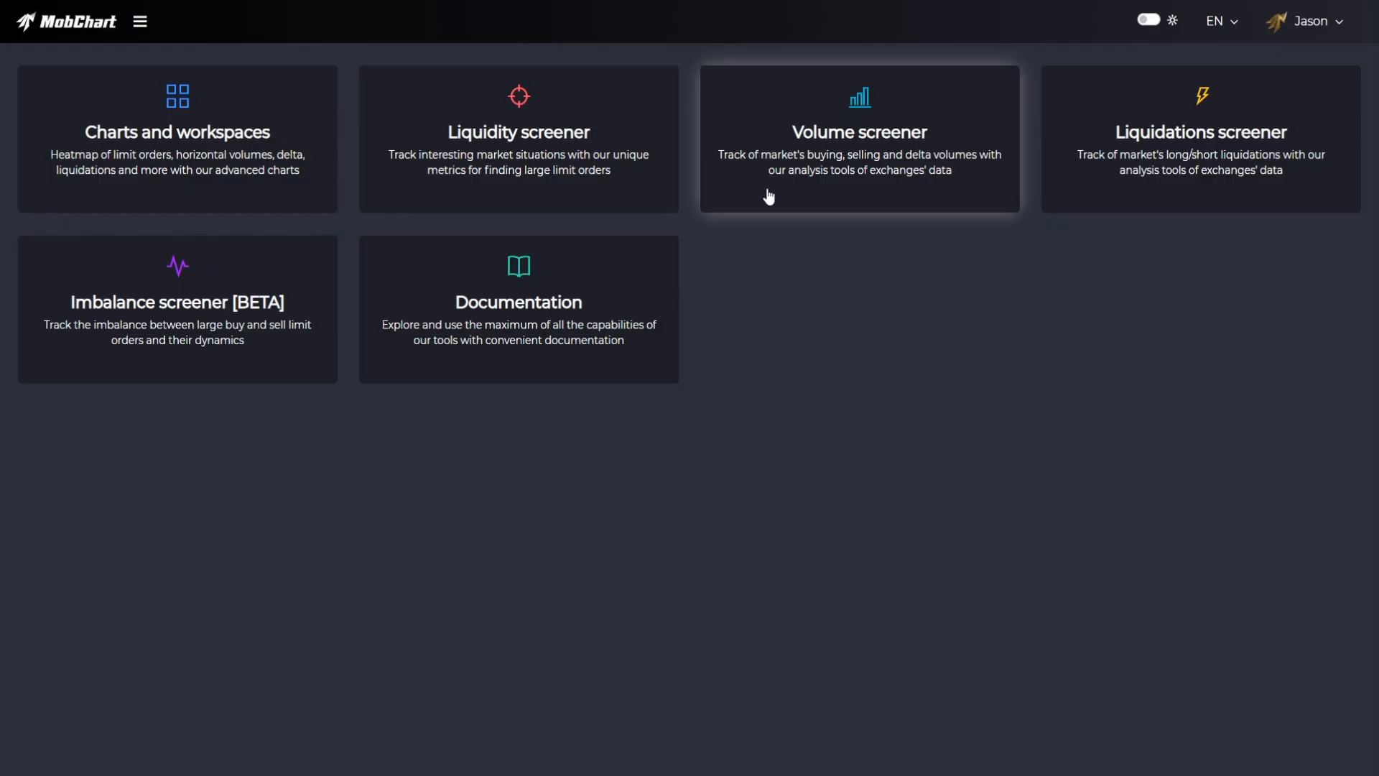
Open the Volume screener and sort its pairs by the Price and 5m [P] columns
{"action": "left_click", "coordinate": [858, 138]}
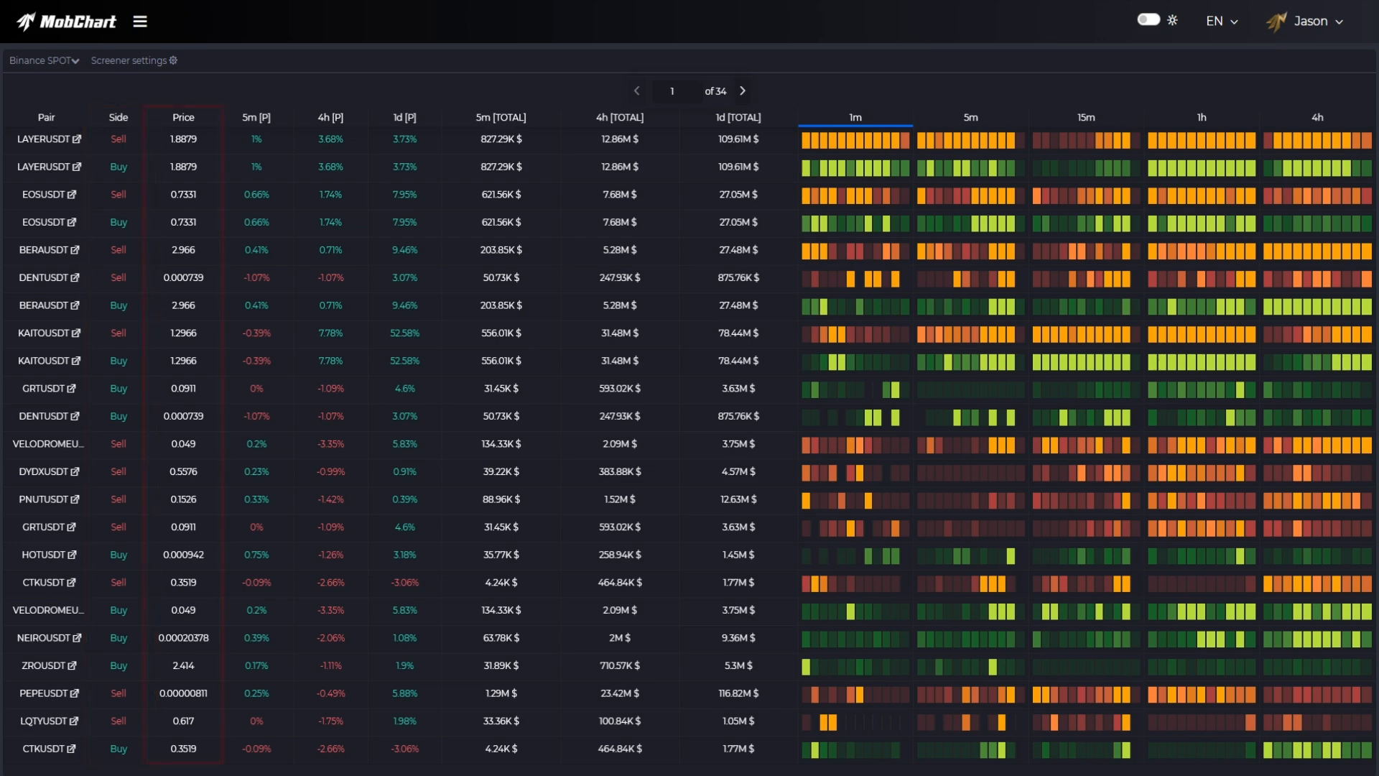
{"action": "left_click", "coordinate": [183, 117]}
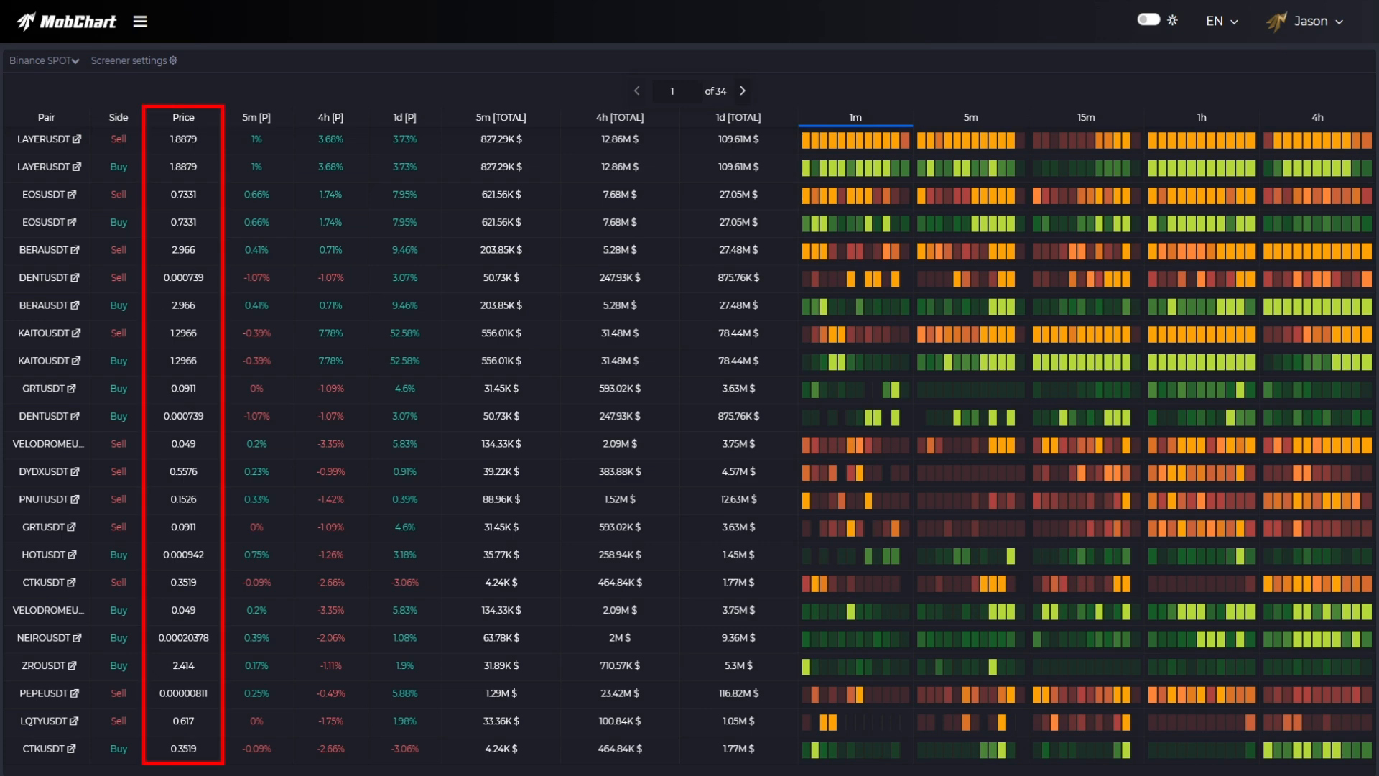
{"action": "left_click", "coordinate": [254, 117]}
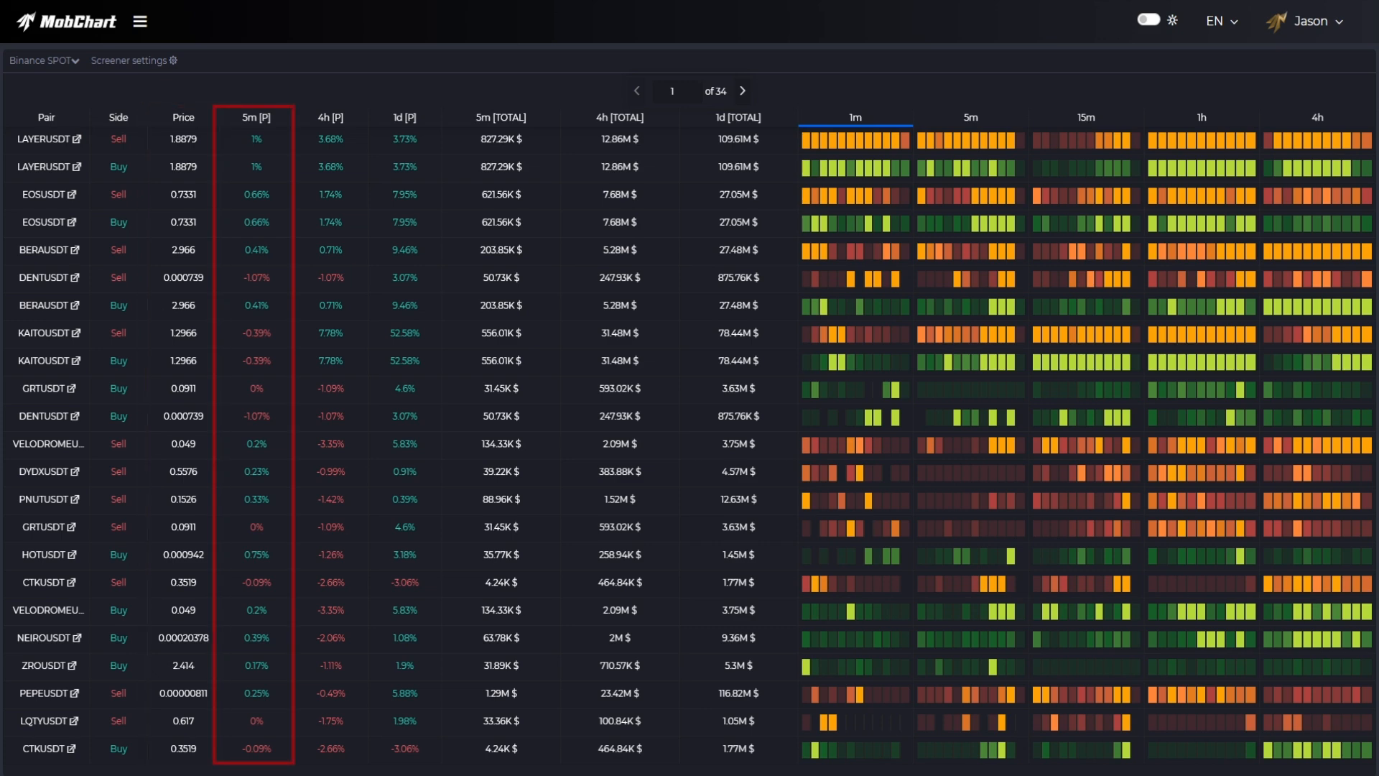
{"action": "left_click", "coordinate": [330, 117]}
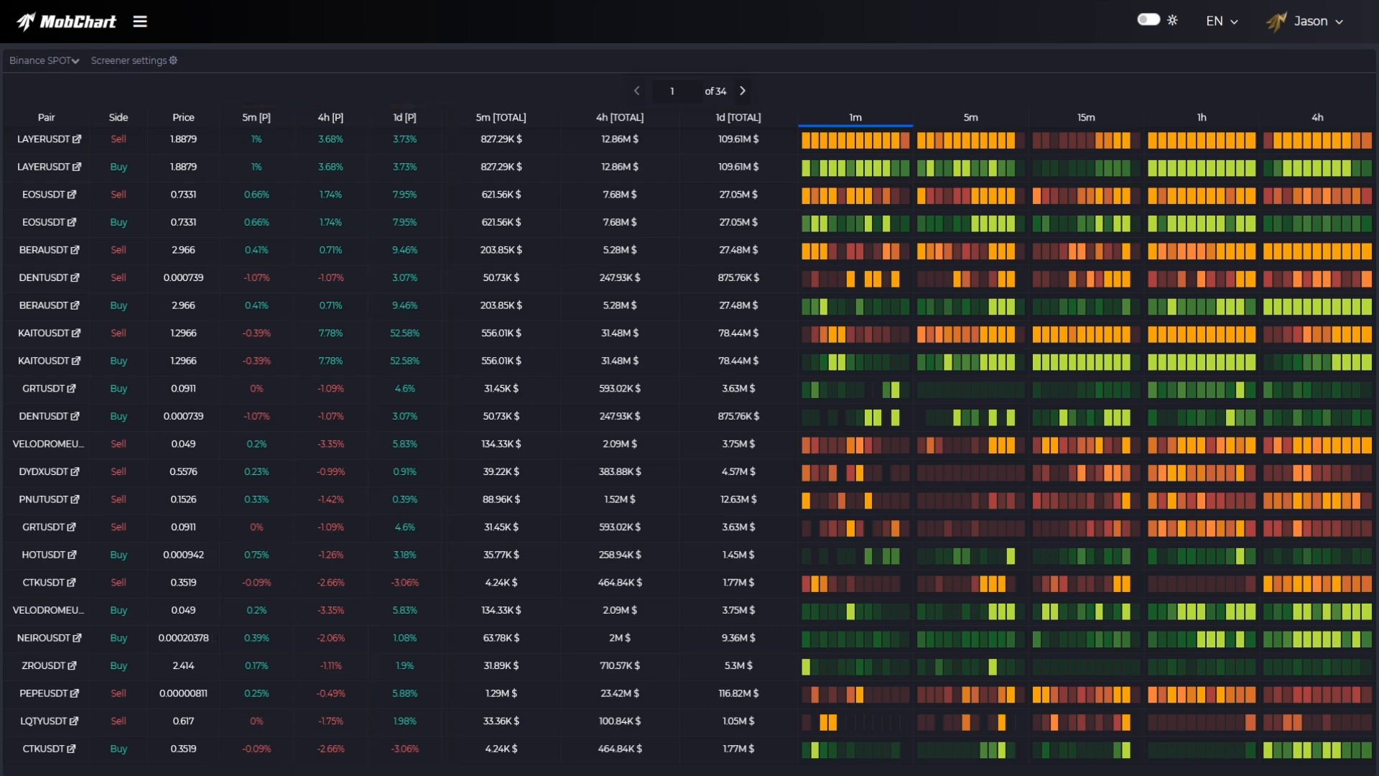
Switch Side to Delta and sort by Price, 5m [P], 1d [P] and 1d [TOTAL]
{"action": "left_click", "coordinate": [500, 117]}
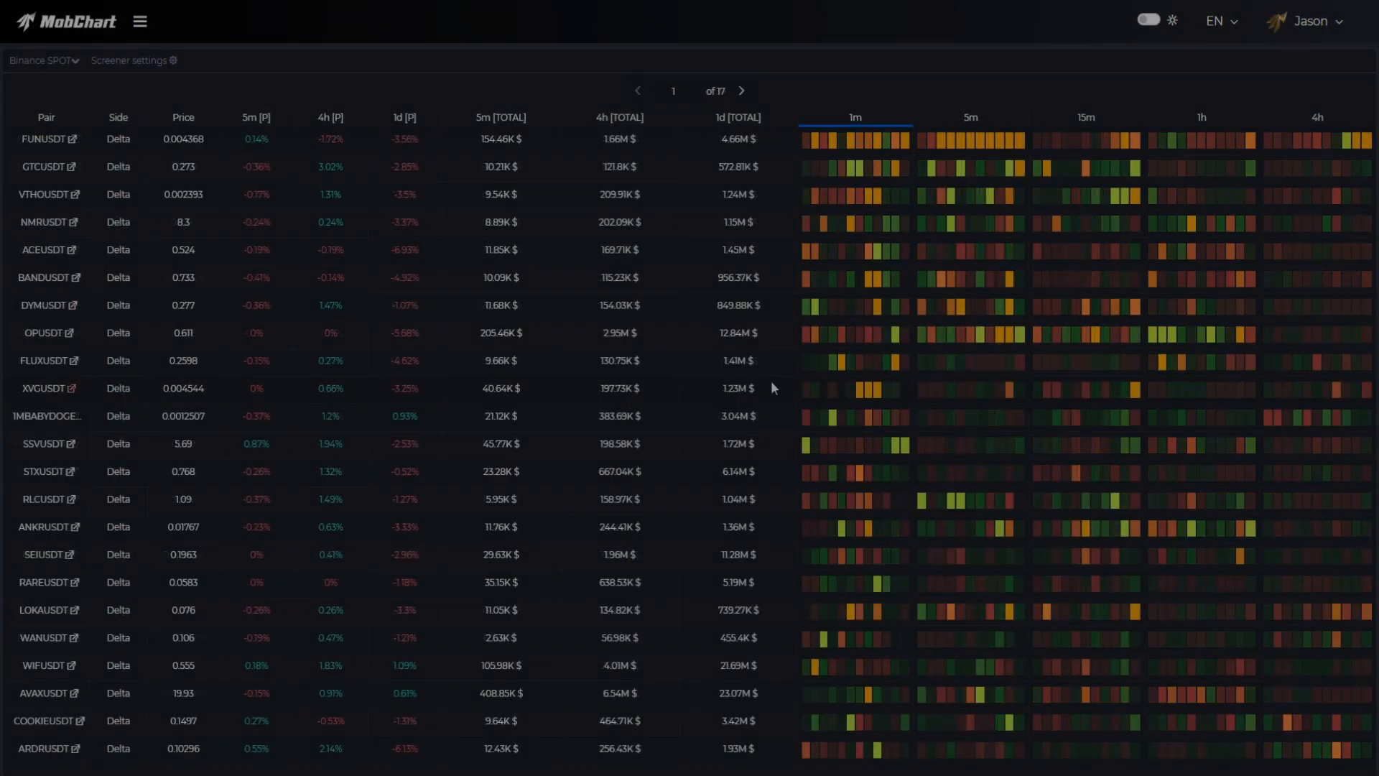
{"action": "left_click", "coordinate": [184, 117]}
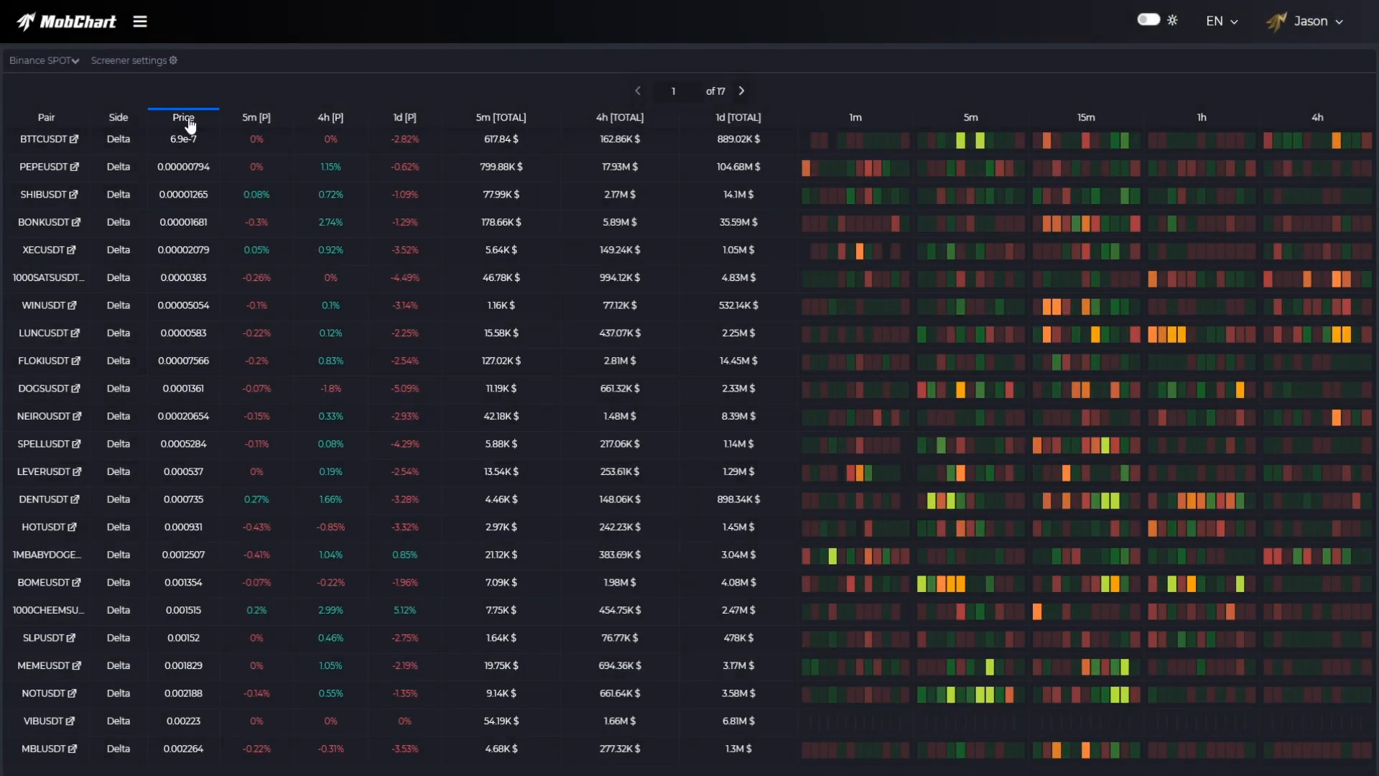
{"action": "left_click", "coordinate": [255, 117]}
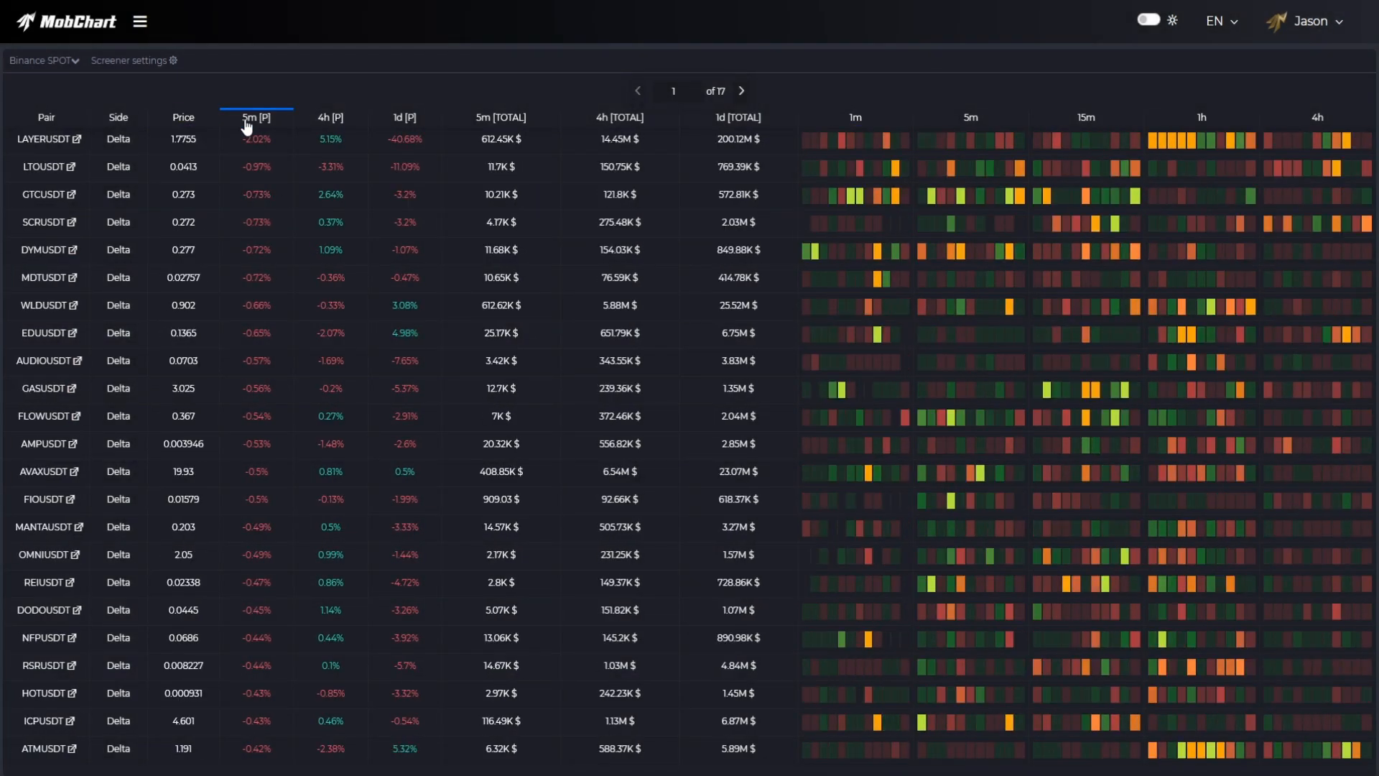
{"action": "left_click", "coordinate": [403, 117]}
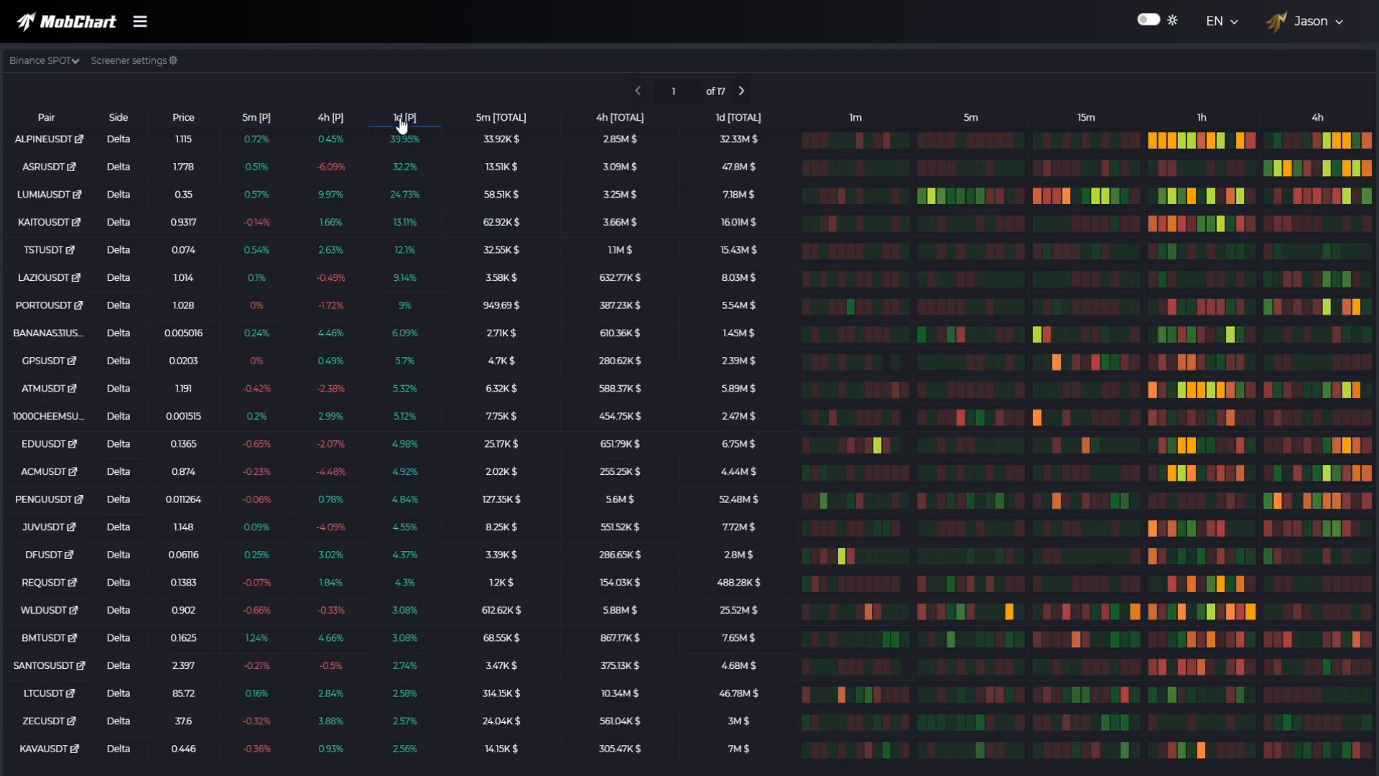
{"action": "mouse_move", "coordinate": [737, 128]}
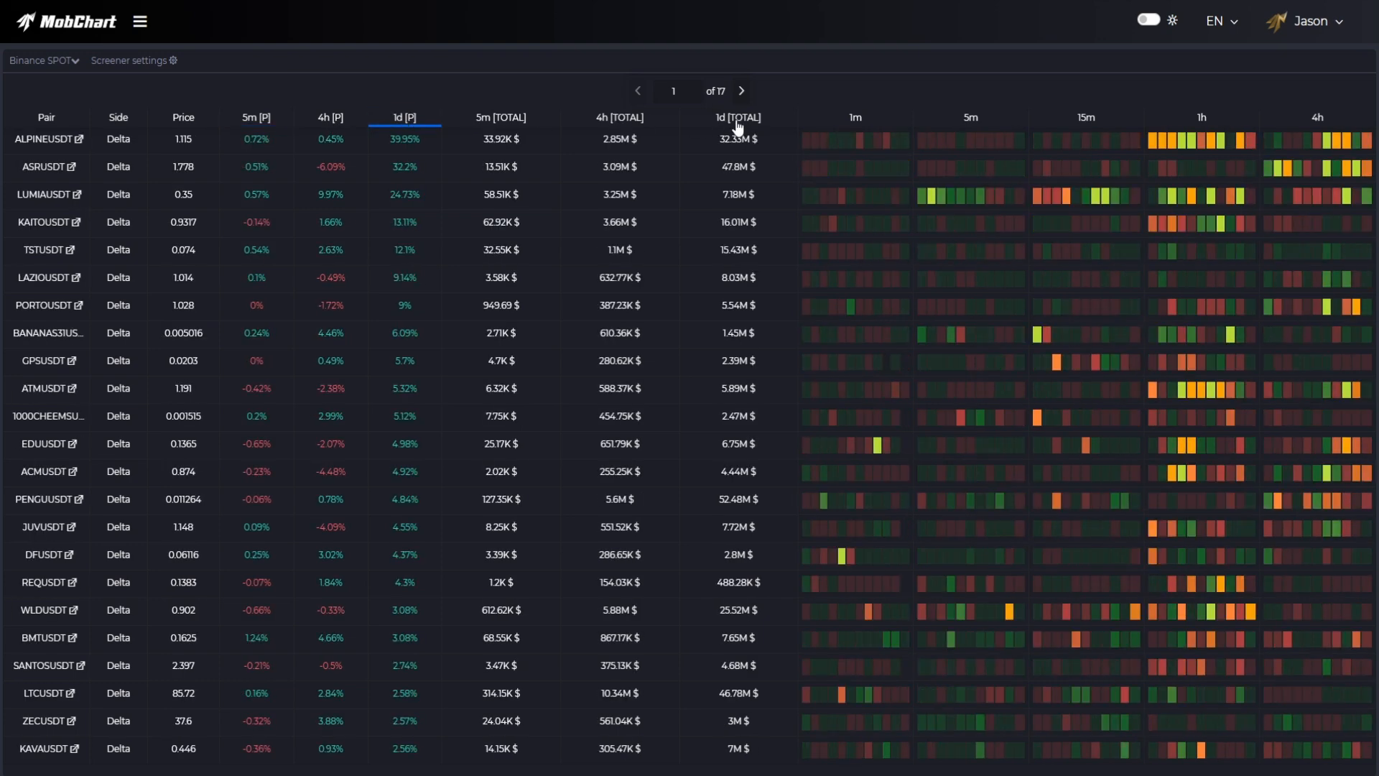
{"action": "left_click", "coordinate": [737, 118]}
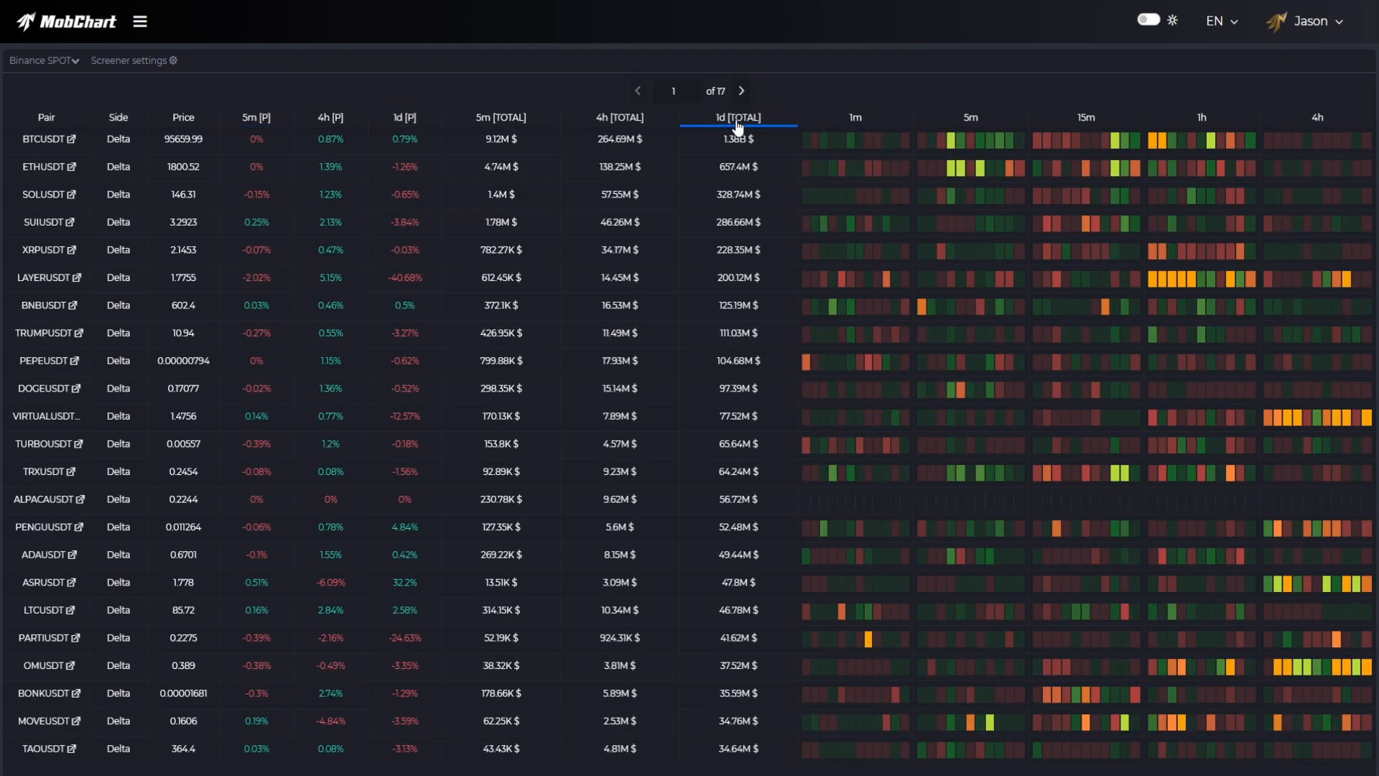
Sort by the 1m, 5m, 15m, 1h and 4h volume bars, ending on 1m
{"action": "left_click", "coordinate": [852, 117]}
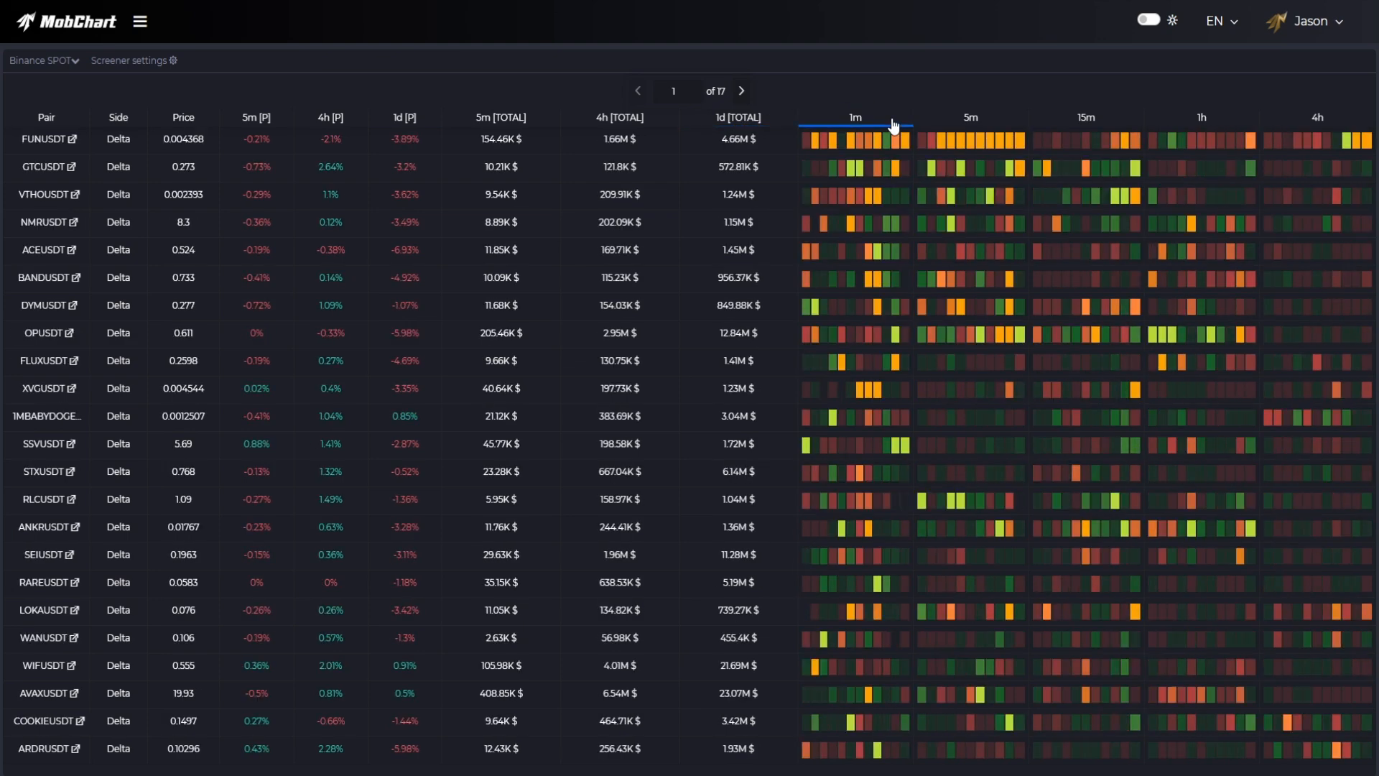
{"action": "left_click", "coordinate": [968, 117]}
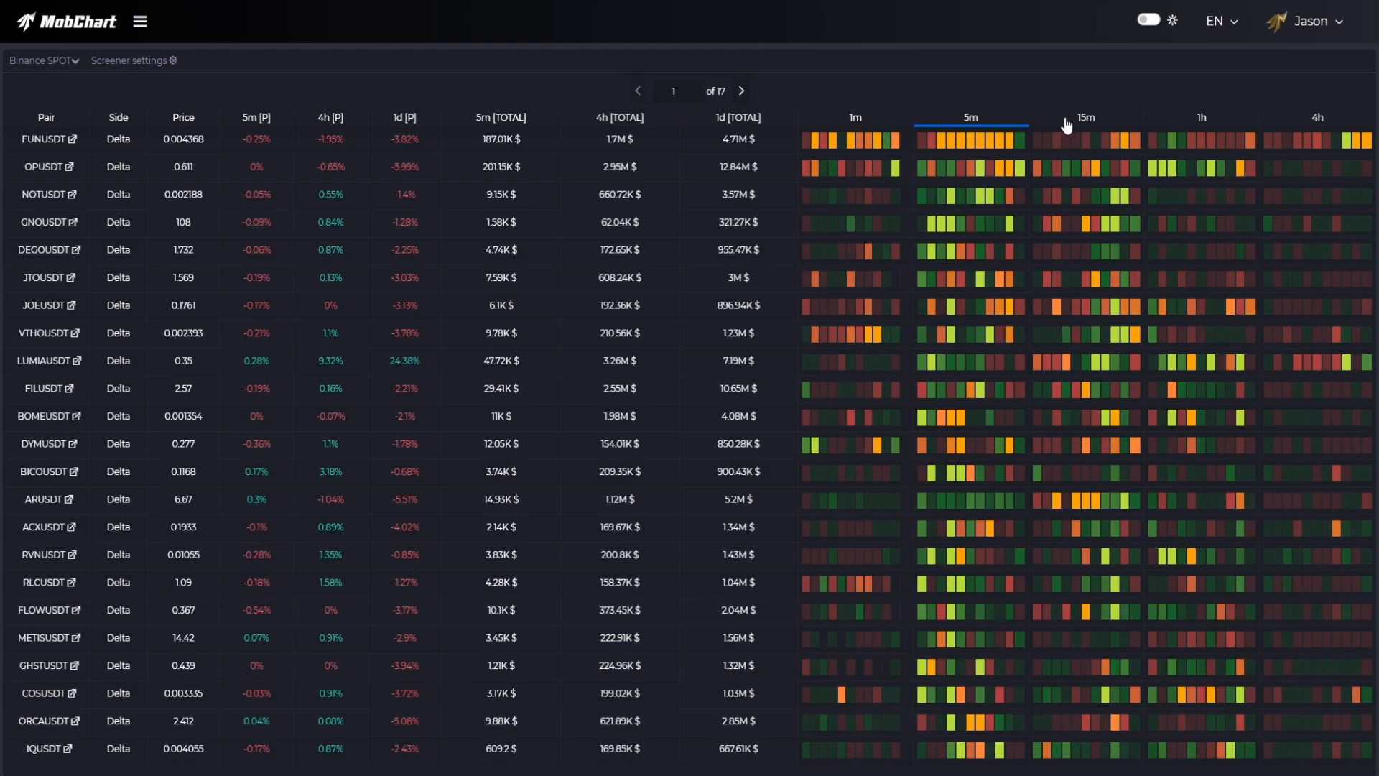
{"action": "left_click", "coordinate": [1086, 117]}
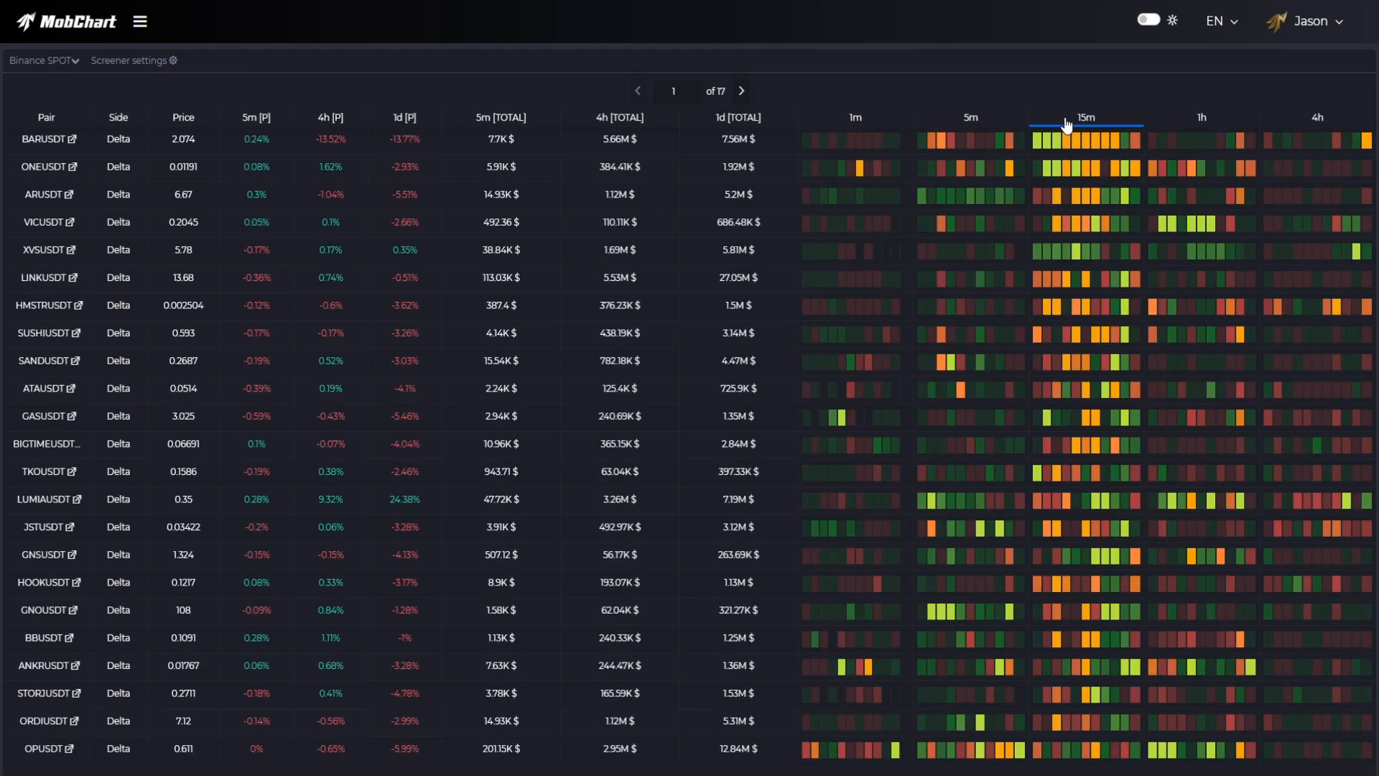
{"action": "left_click", "coordinate": [1199, 117]}
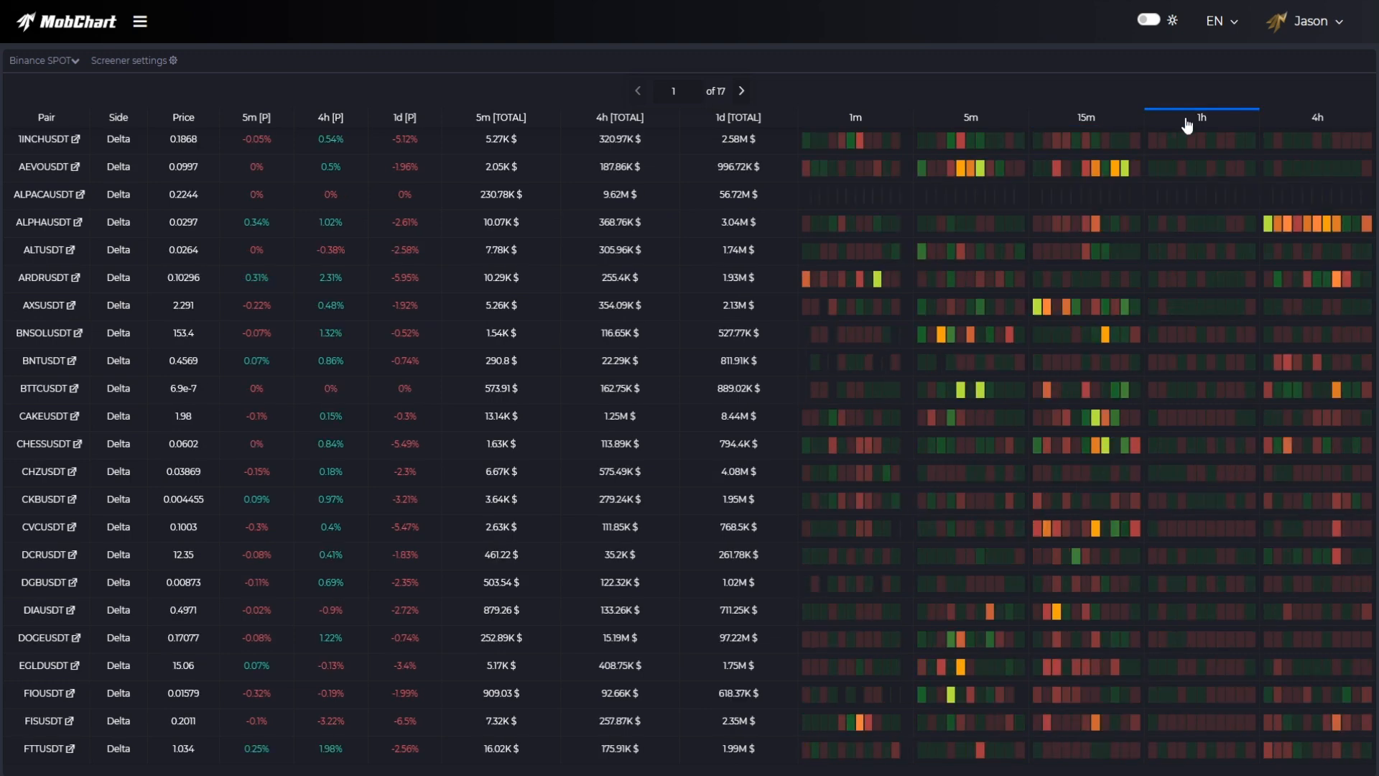
{"action": "left_click", "coordinate": [1317, 117]}
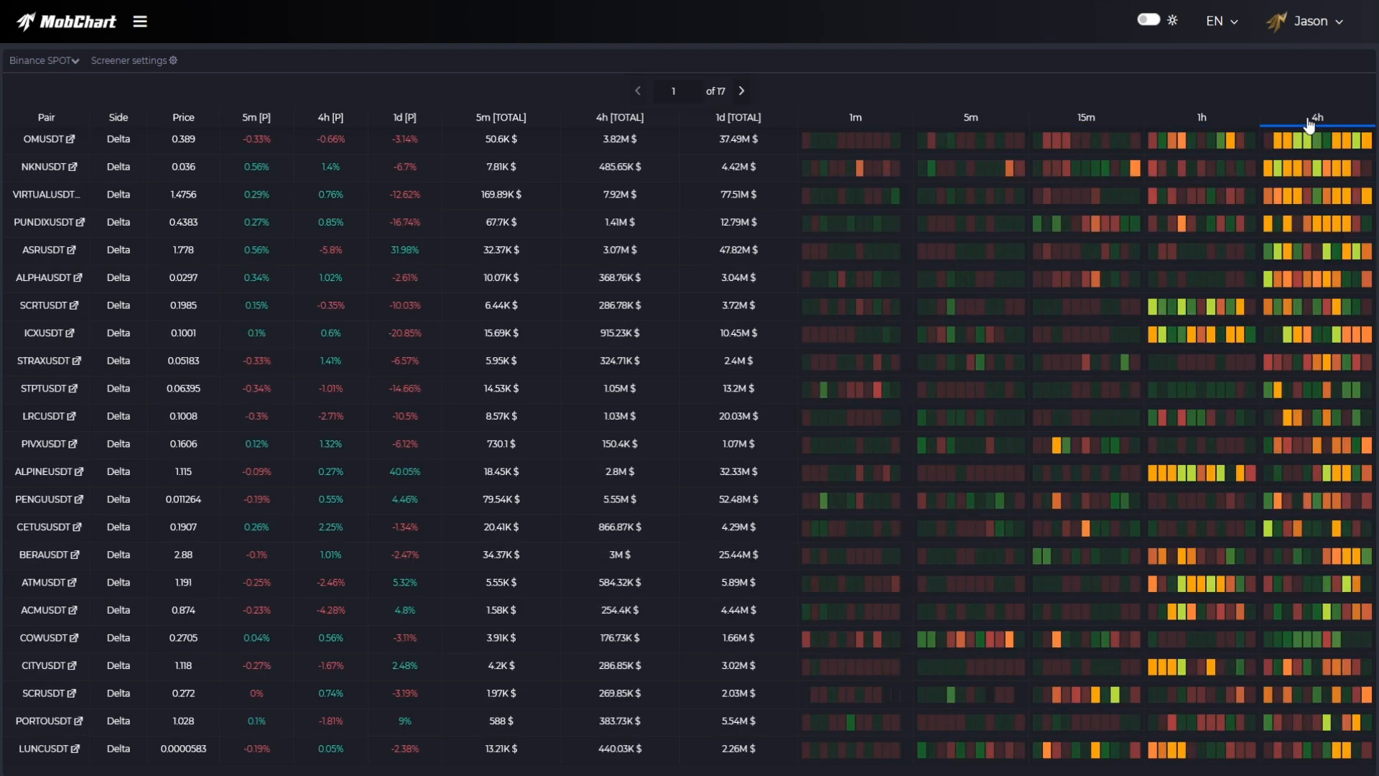
{"action": "left_click", "coordinate": [853, 117]}
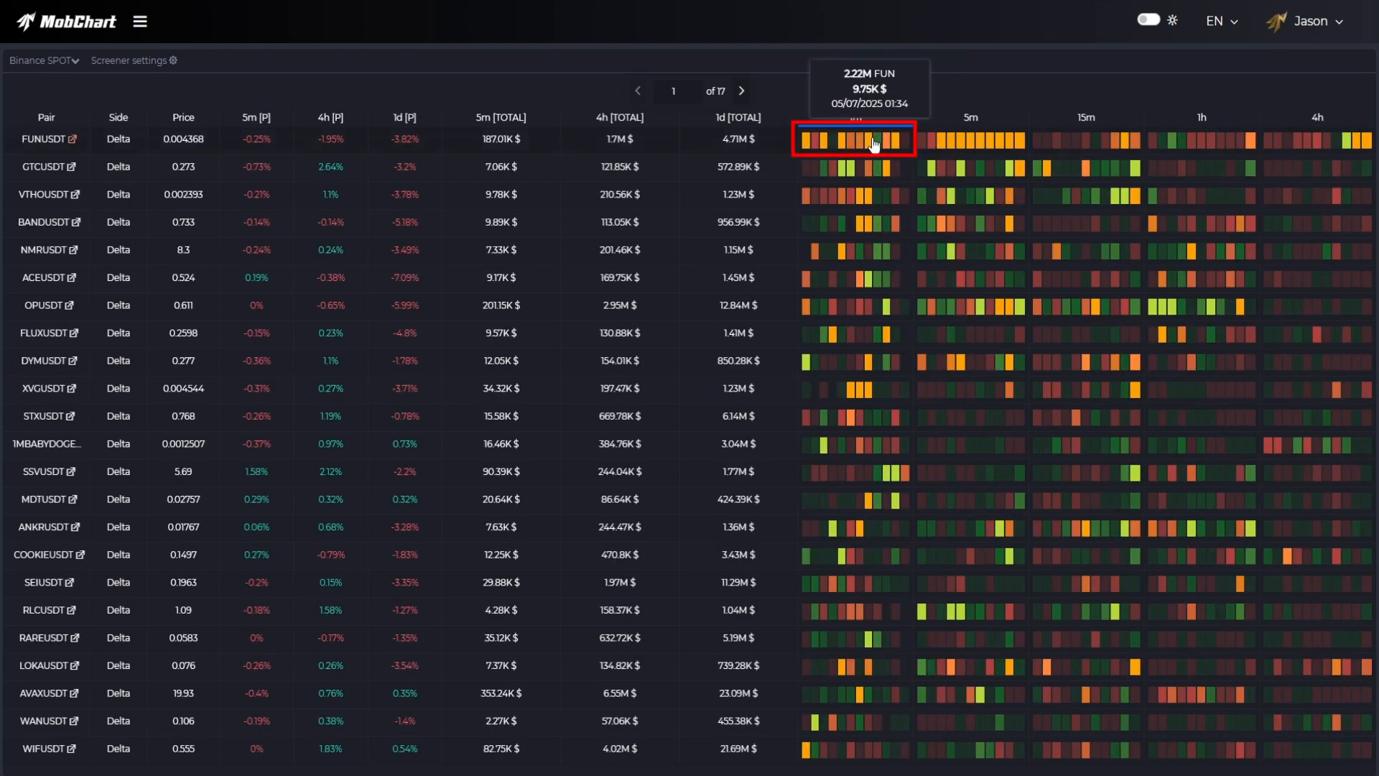
{"action": "mouse_move", "coordinate": [809, 143]}
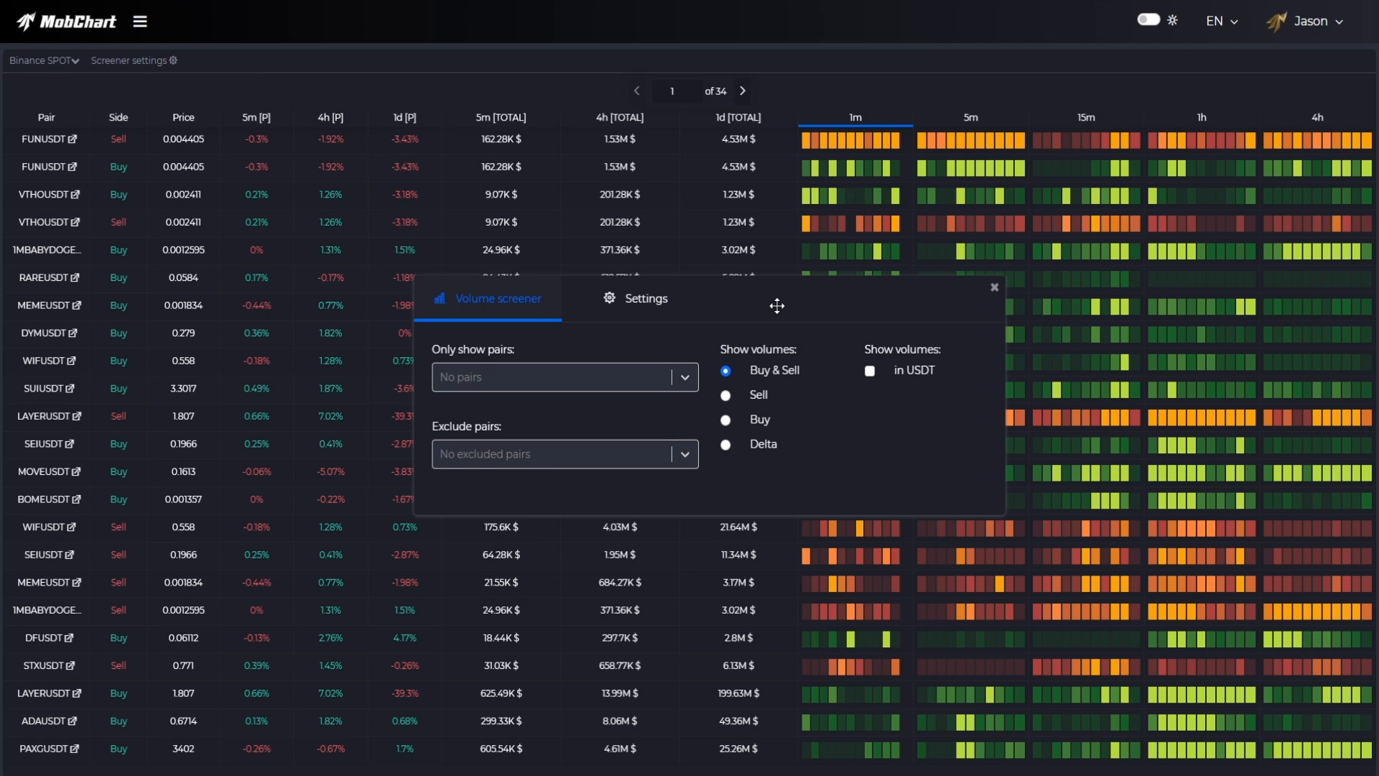
{"action": "mouse_move", "coordinate": [591, 454]}
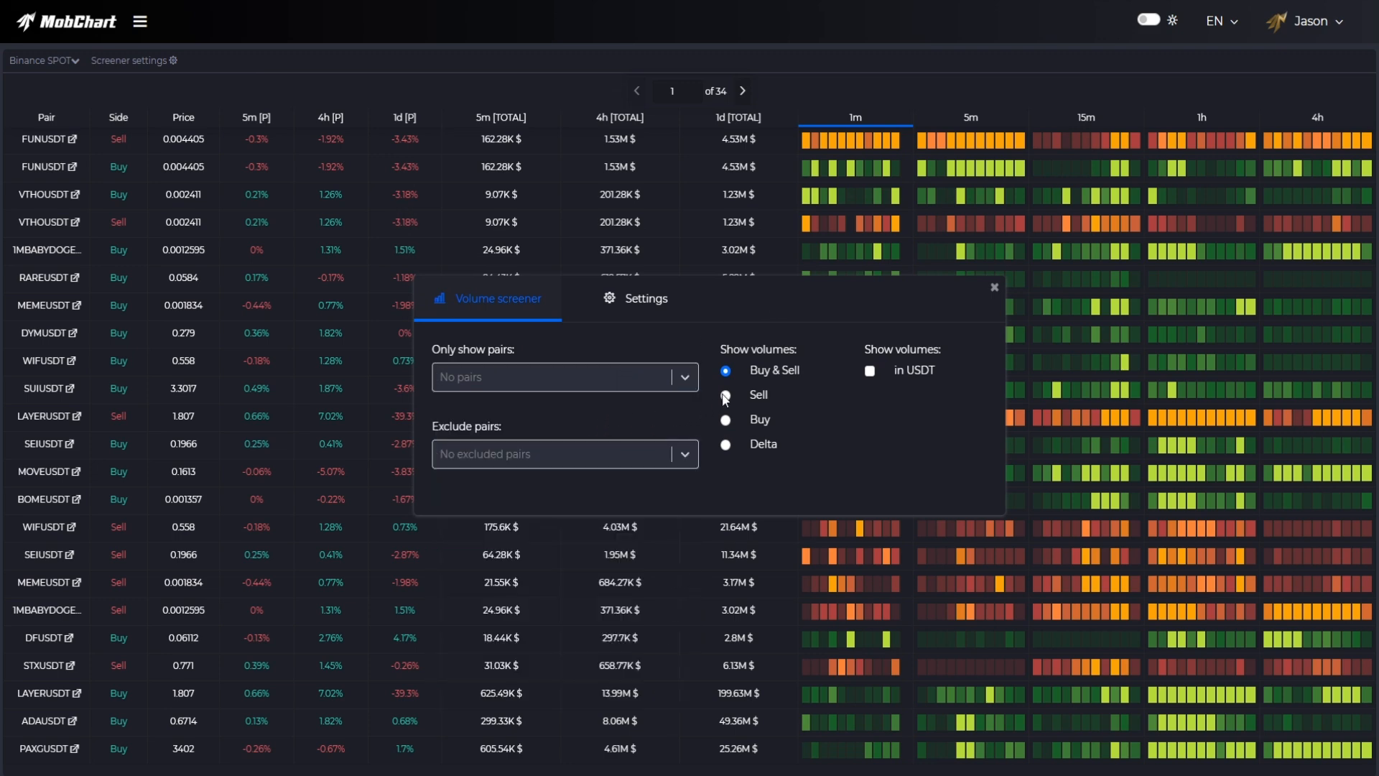
Set the widget side to Delta with 'in USDT' off, and view the displayed-field settings
{"action": "left_click", "coordinate": [725, 394]}
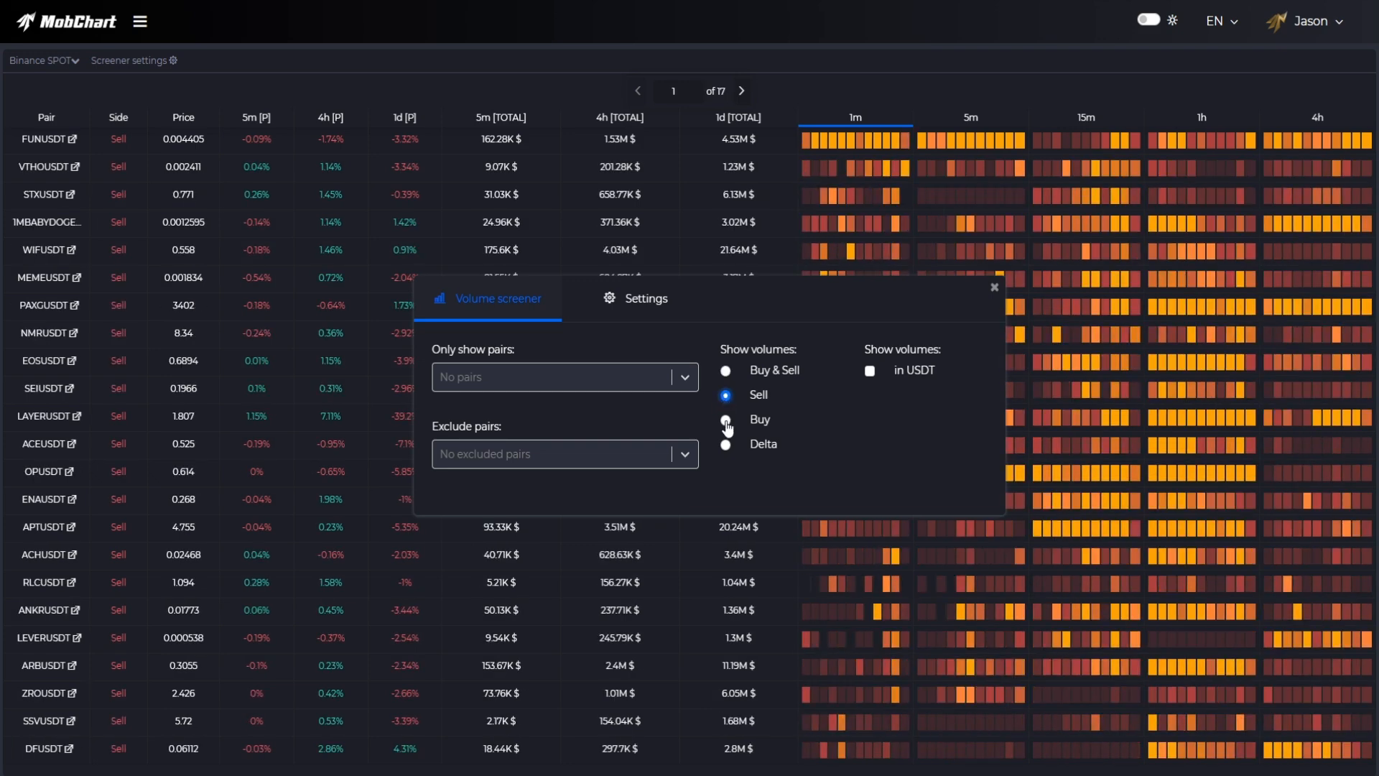
{"action": "left_click", "coordinate": [725, 419]}
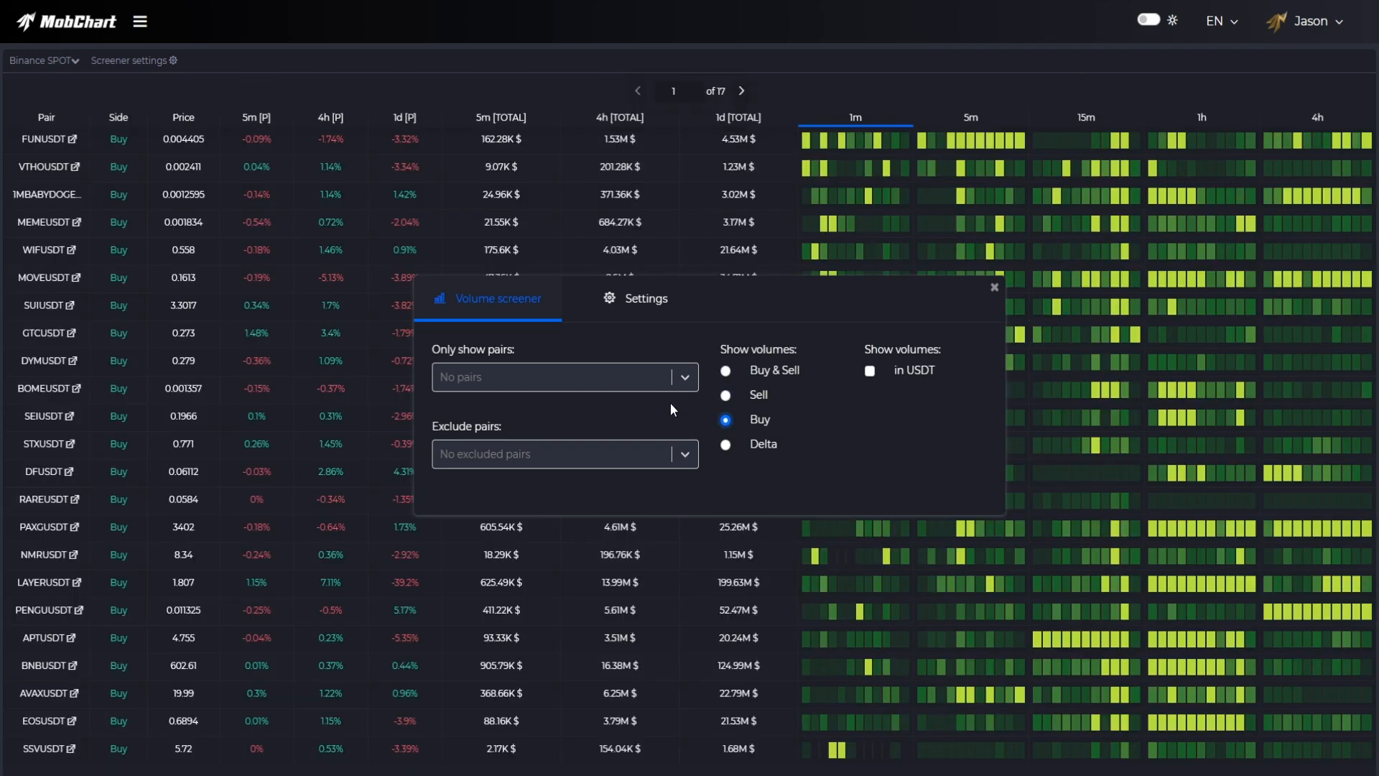
{"action": "left_click", "coordinate": [725, 443]}
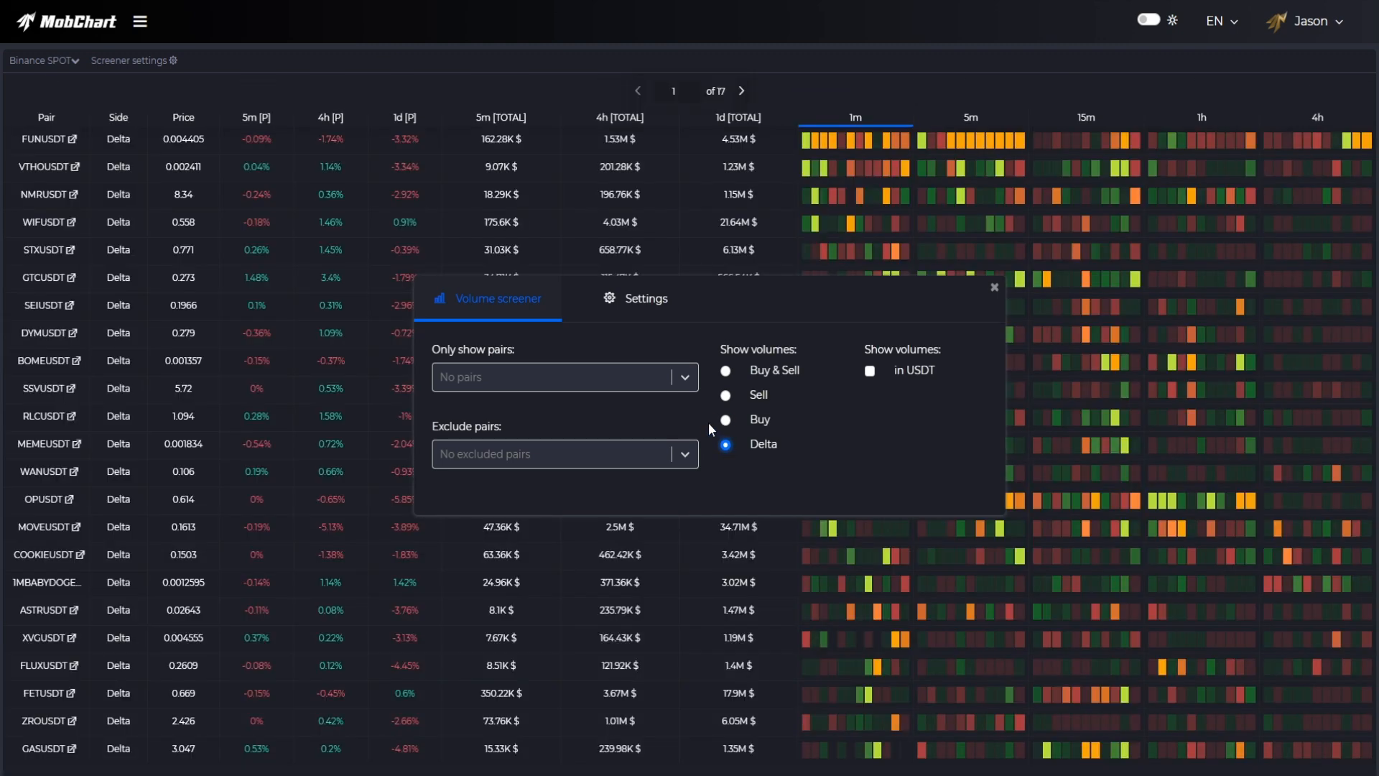
{"action": "left_click", "coordinate": [870, 371]}
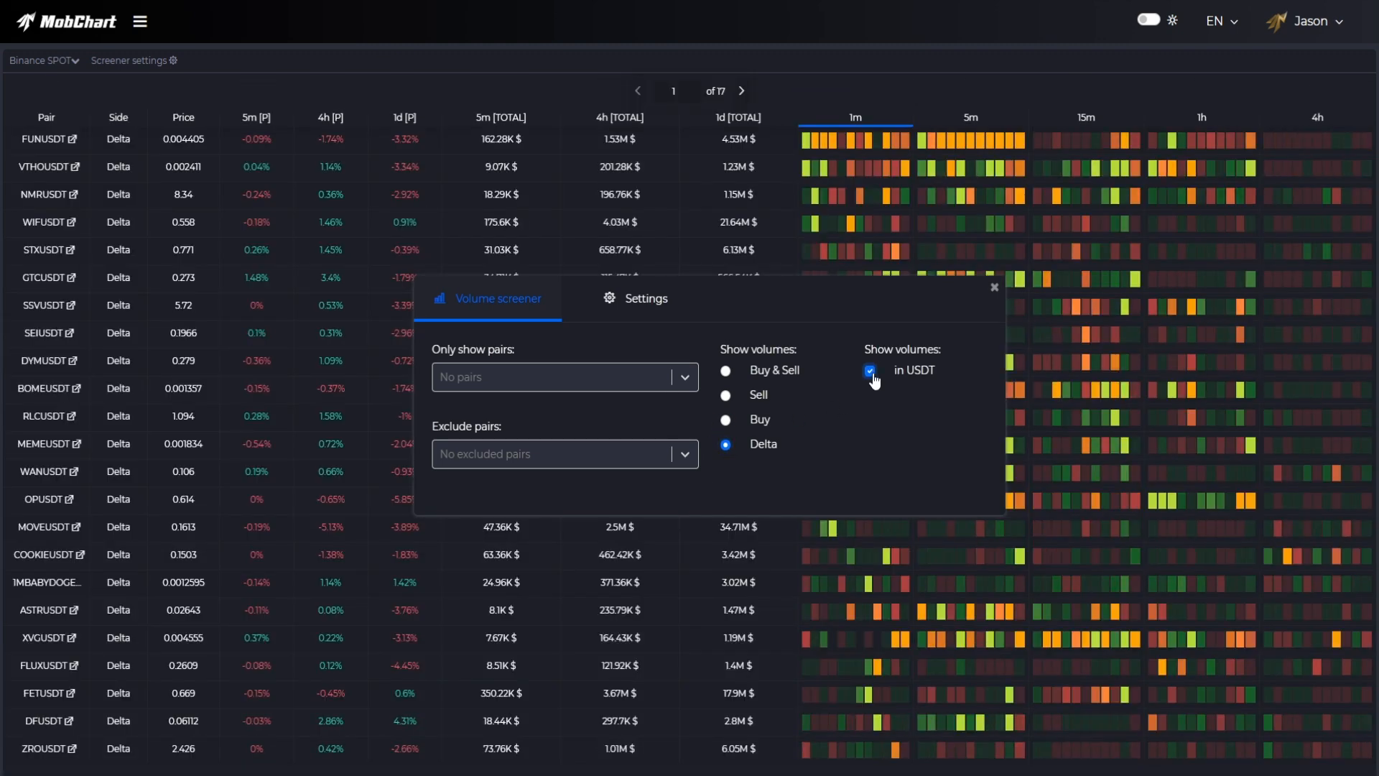
{"action": "left_click", "coordinate": [869, 370]}
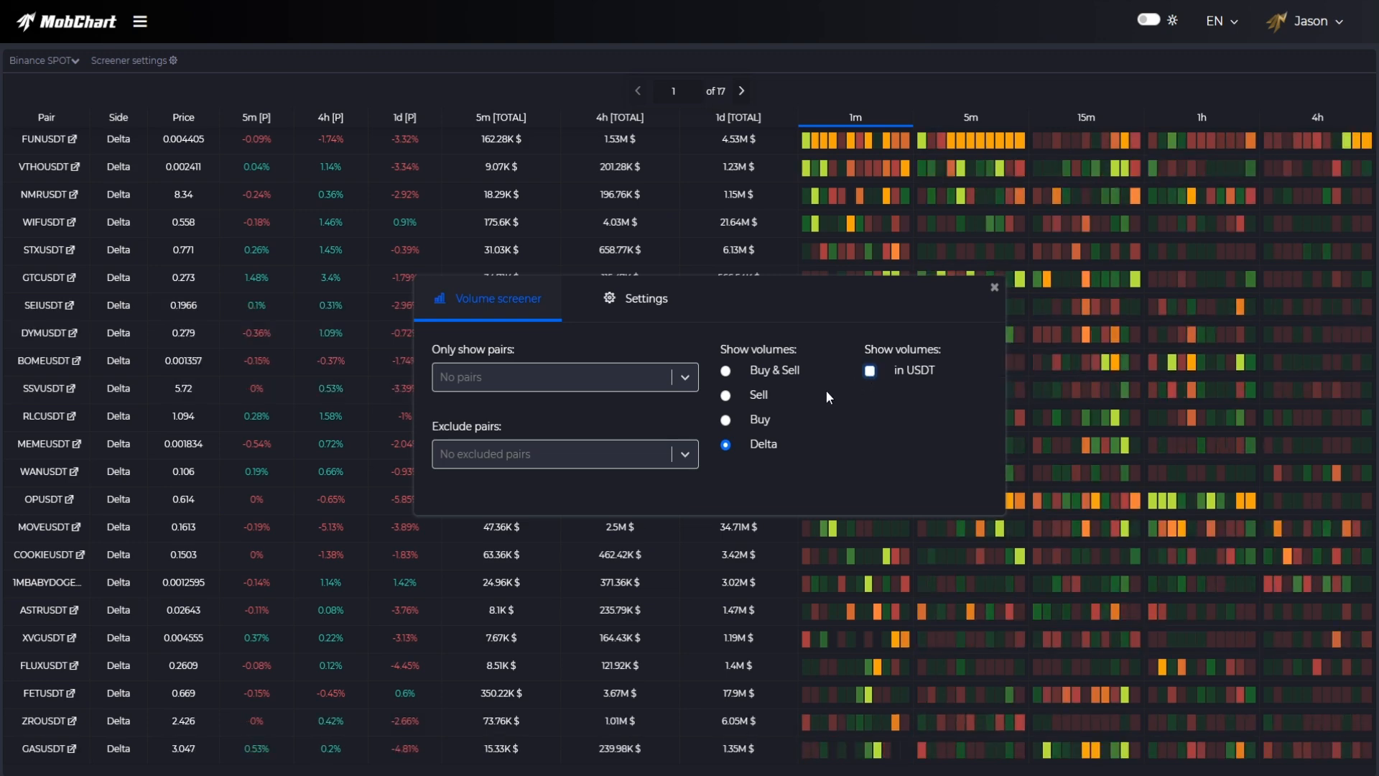
{"action": "left_click", "coordinate": [643, 298]}
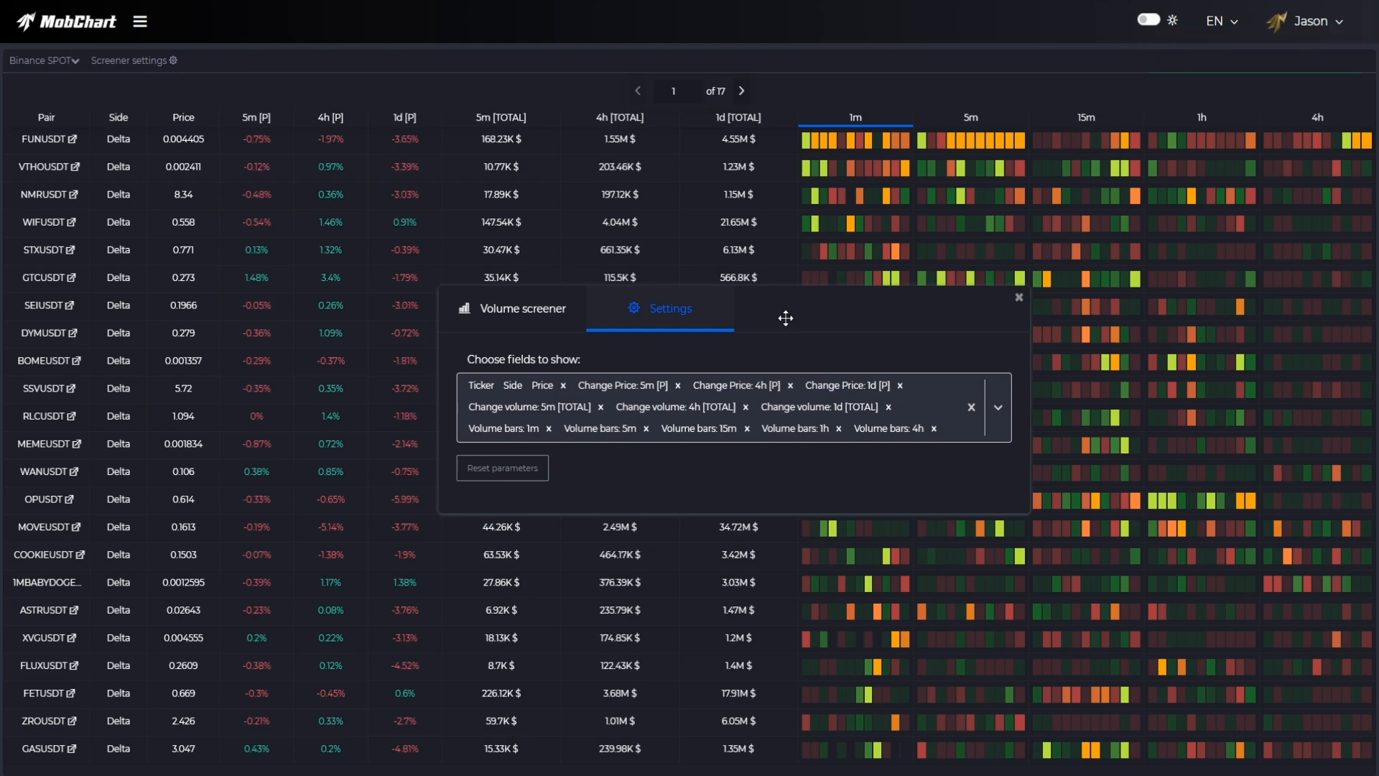
{"action": "mouse_move", "coordinate": [743, 375]}
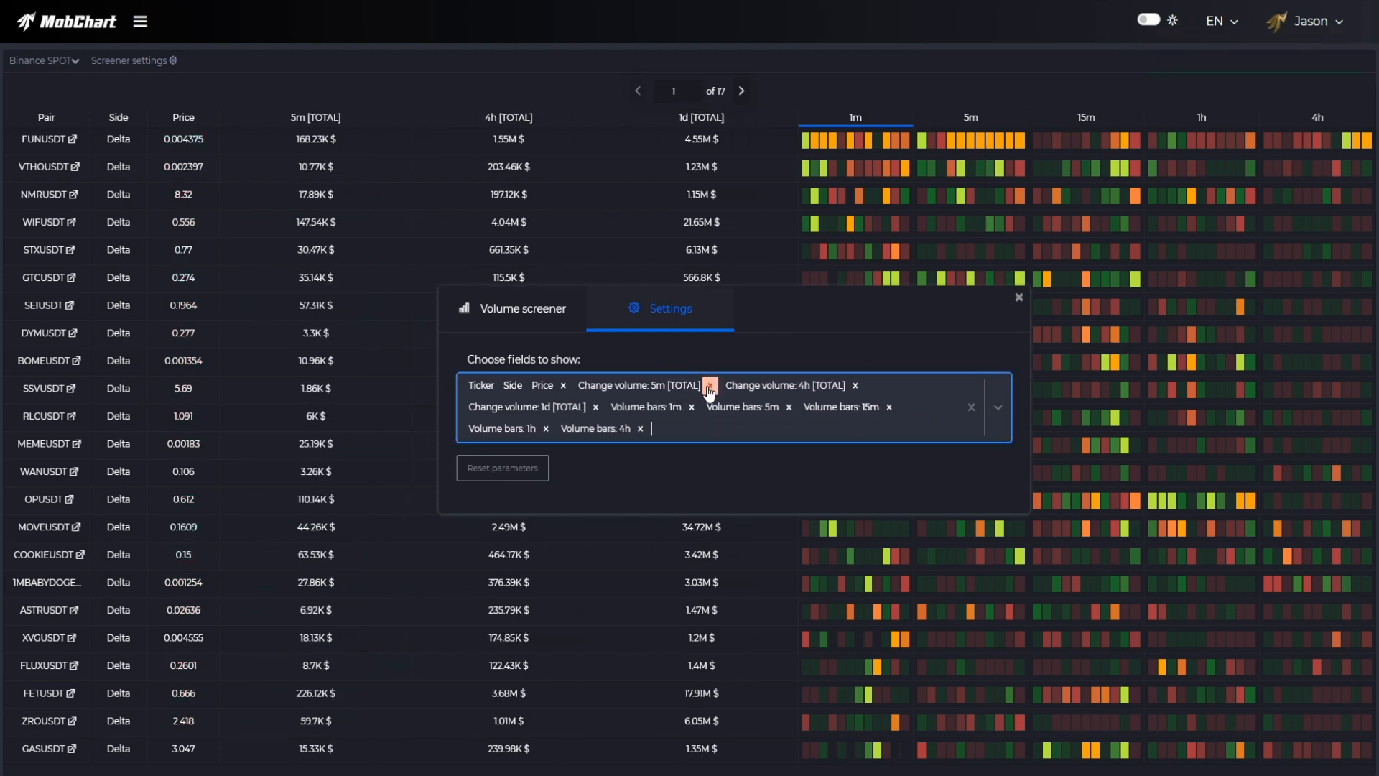
Remove the last volume change field, browse the available fields, and return home
{"action": "left_click", "coordinate": [709, 385]}
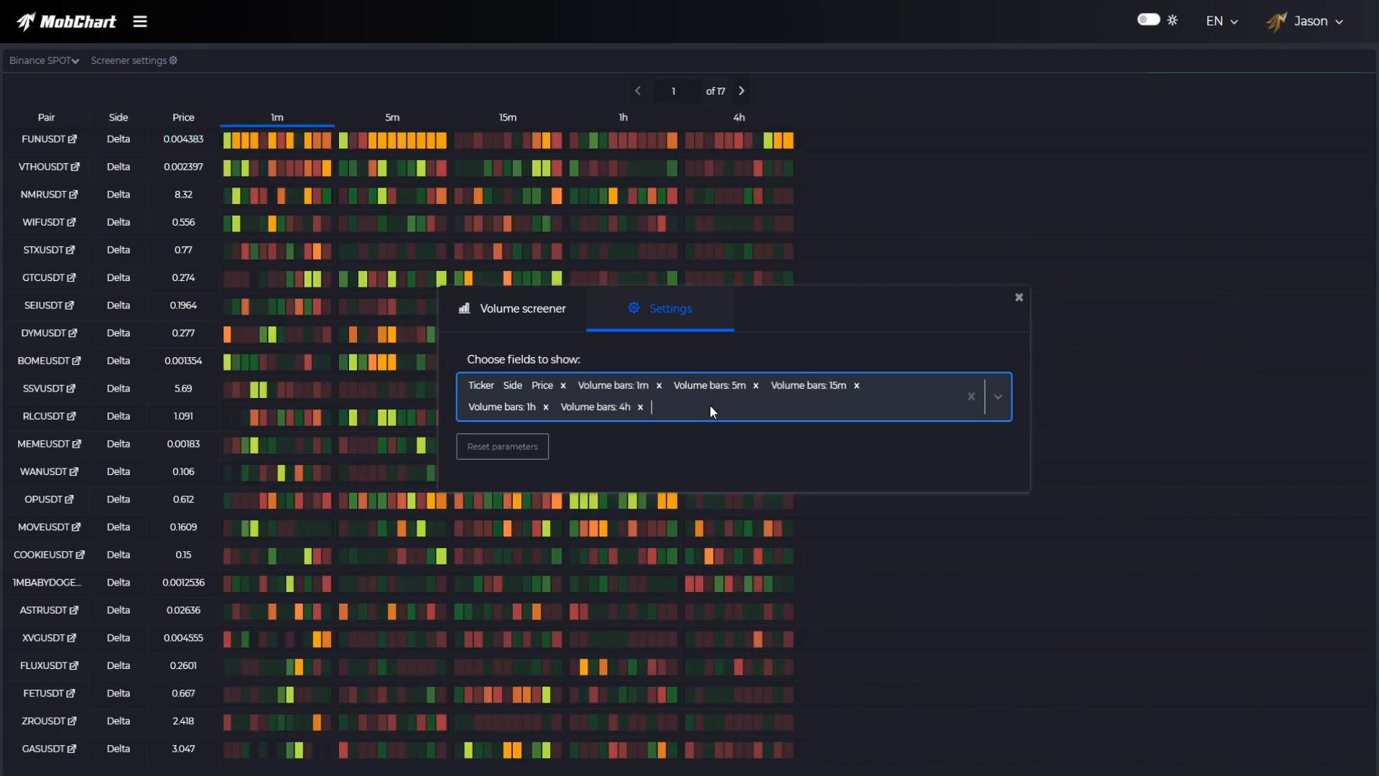
{"action": "left_click", "coordinate": [730, 395]}
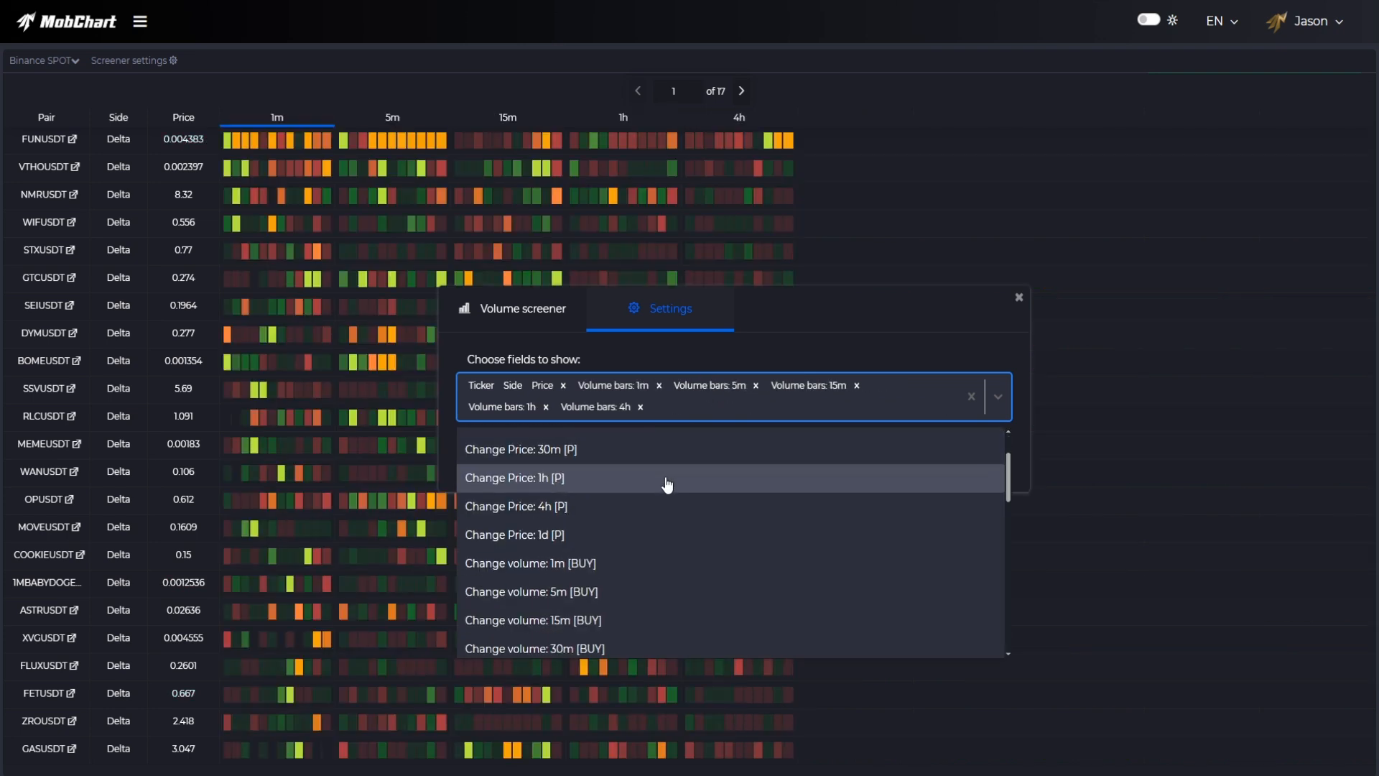
{"action": "scroll", "scroll_direction": "down", "scroll_amount": 3}
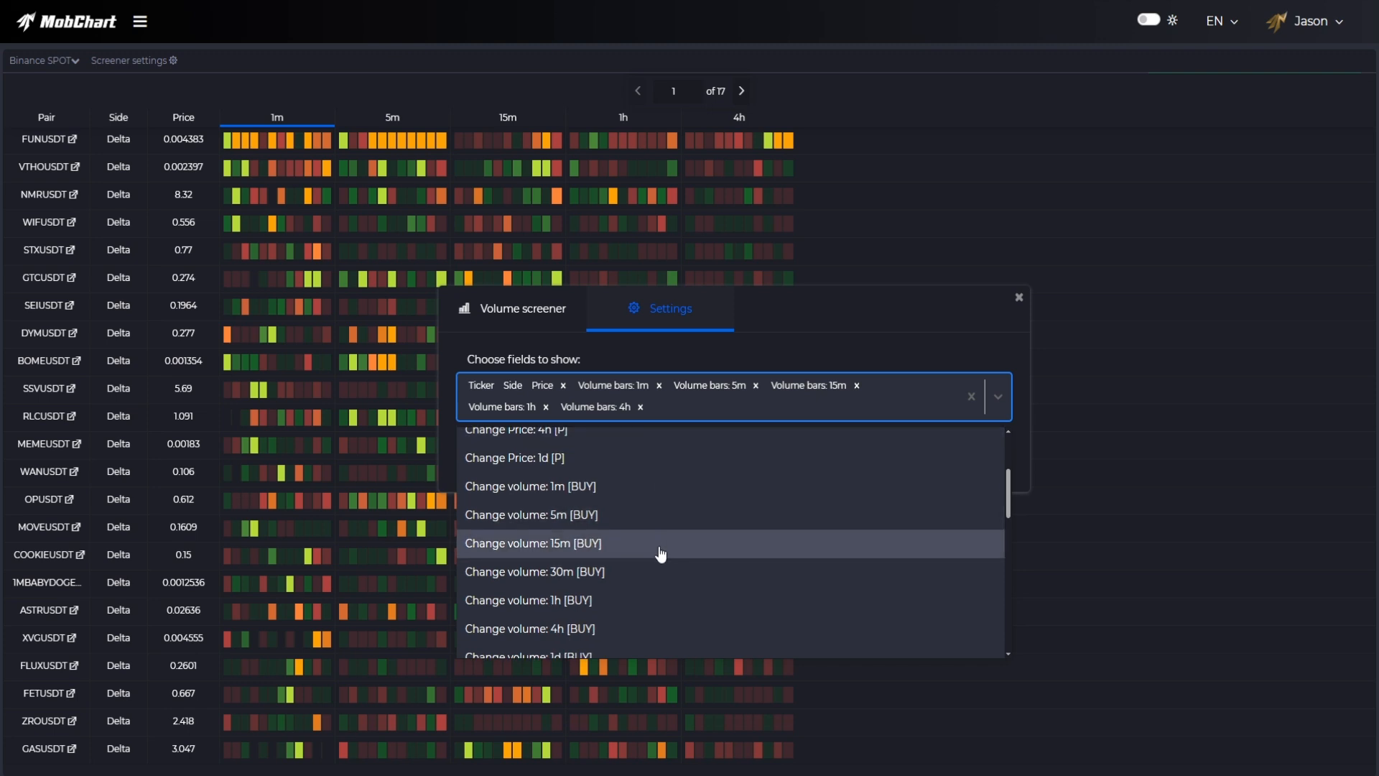
{"action": "scroll", "scroll_direction": "down", "scroll_amount": 3}
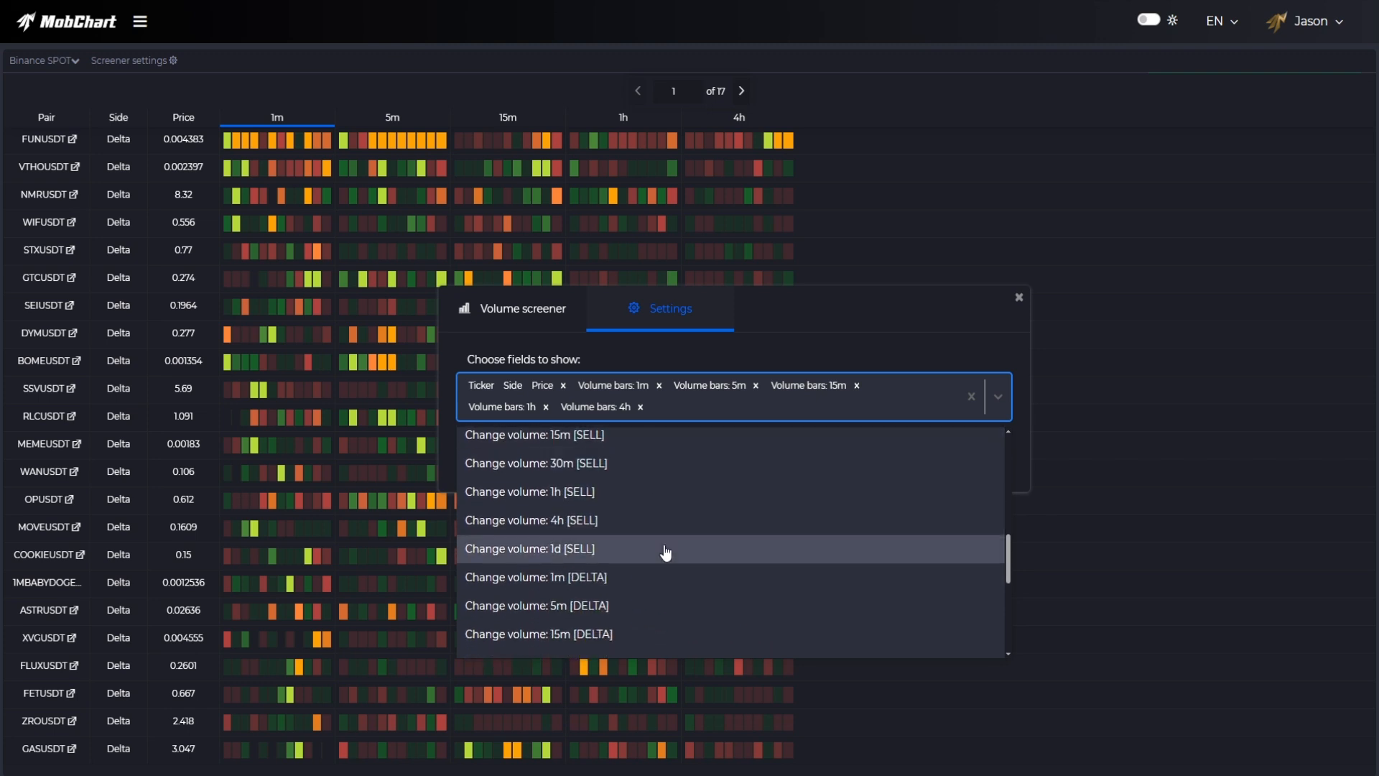
{"action": "scroll", "scroll_direction": "down", "scroll_amount": 3}
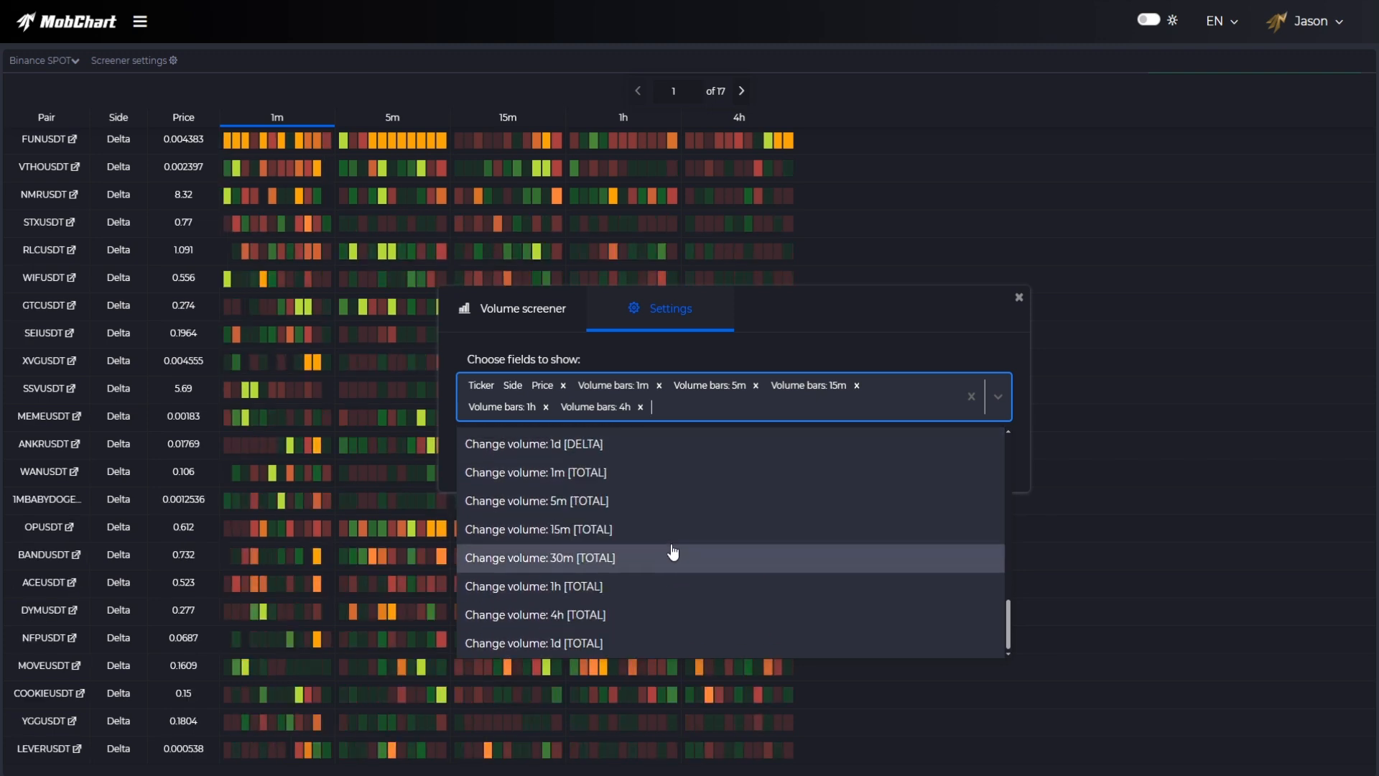
{"action": "left_click", "coordinate": [535, 501]}
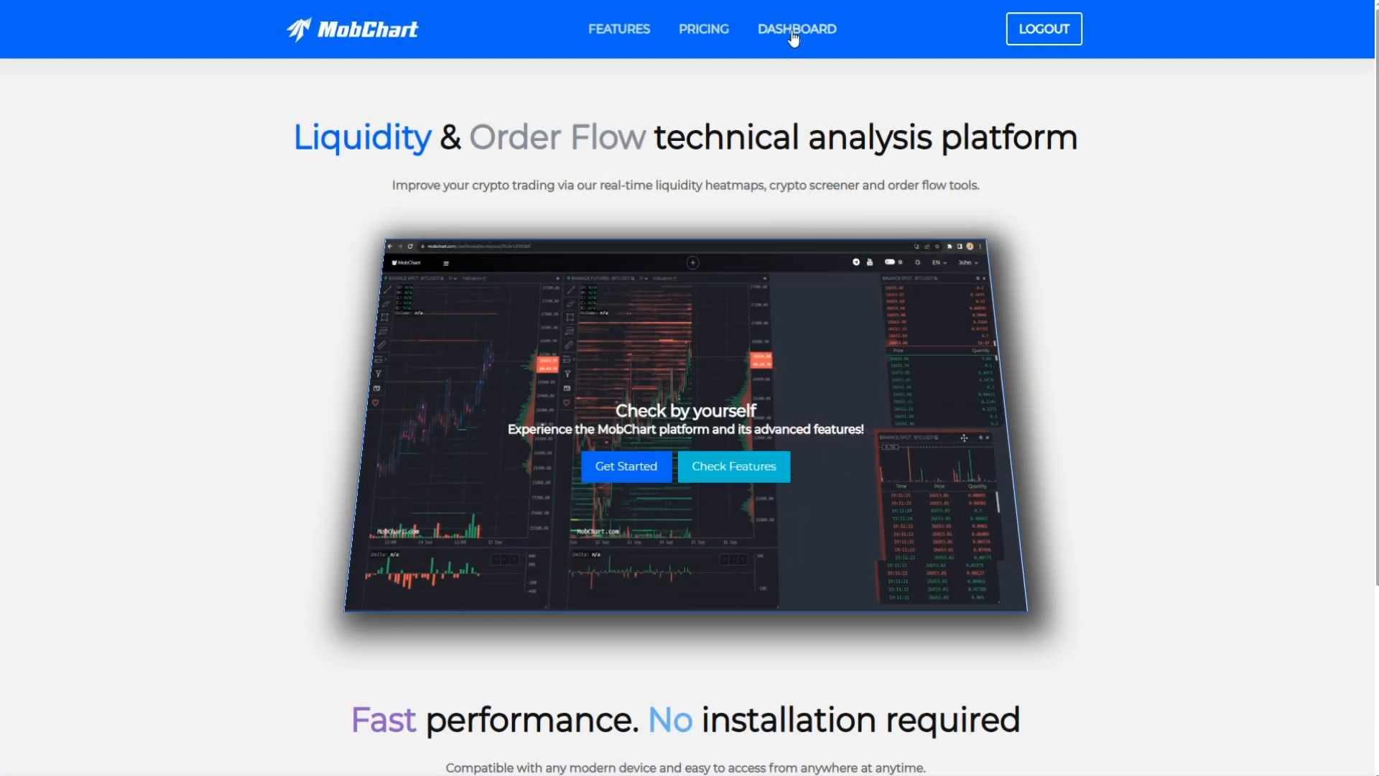
Create the 'Screener Volume' workspace with a Volume Screener widget and view its settings
{"action": "left_click", "coordinate": [796, 29]}
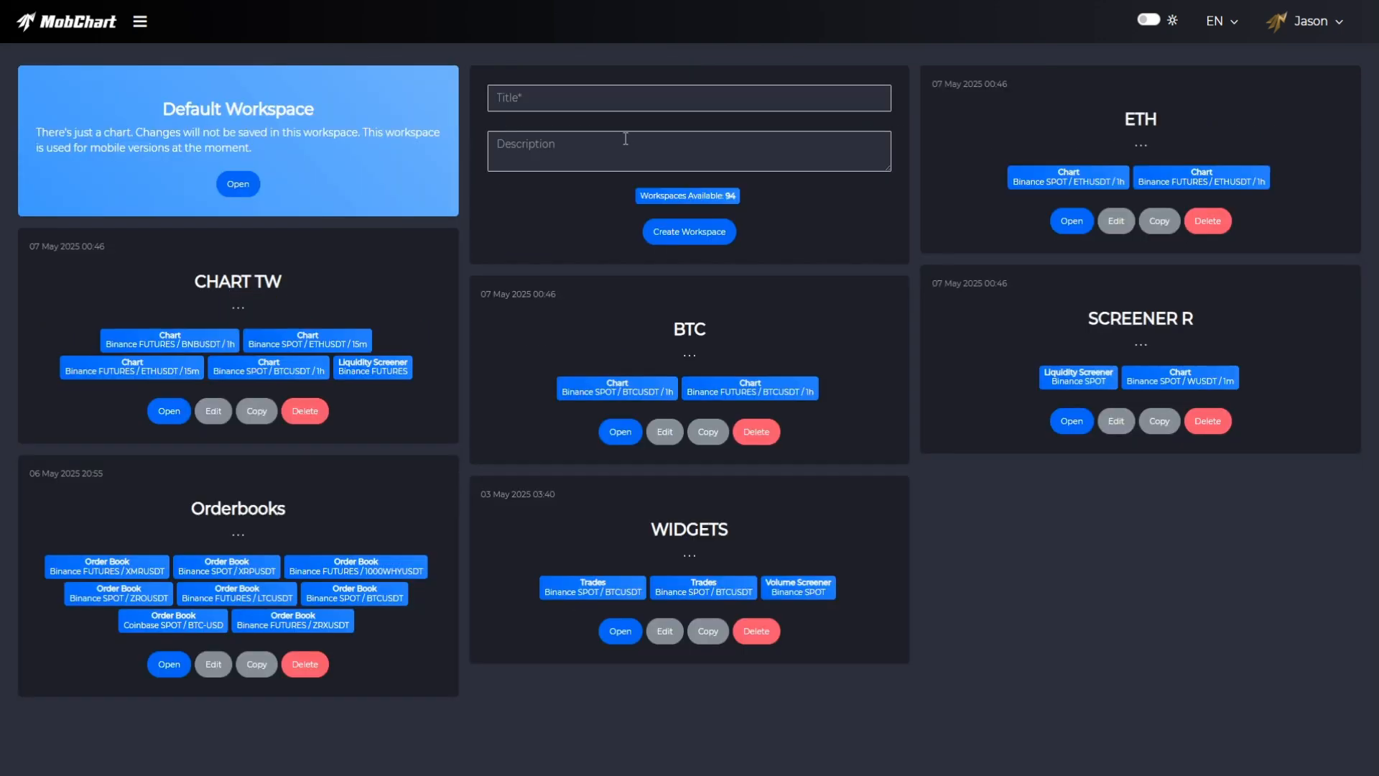
{"action": "type", "text": "Sc"}
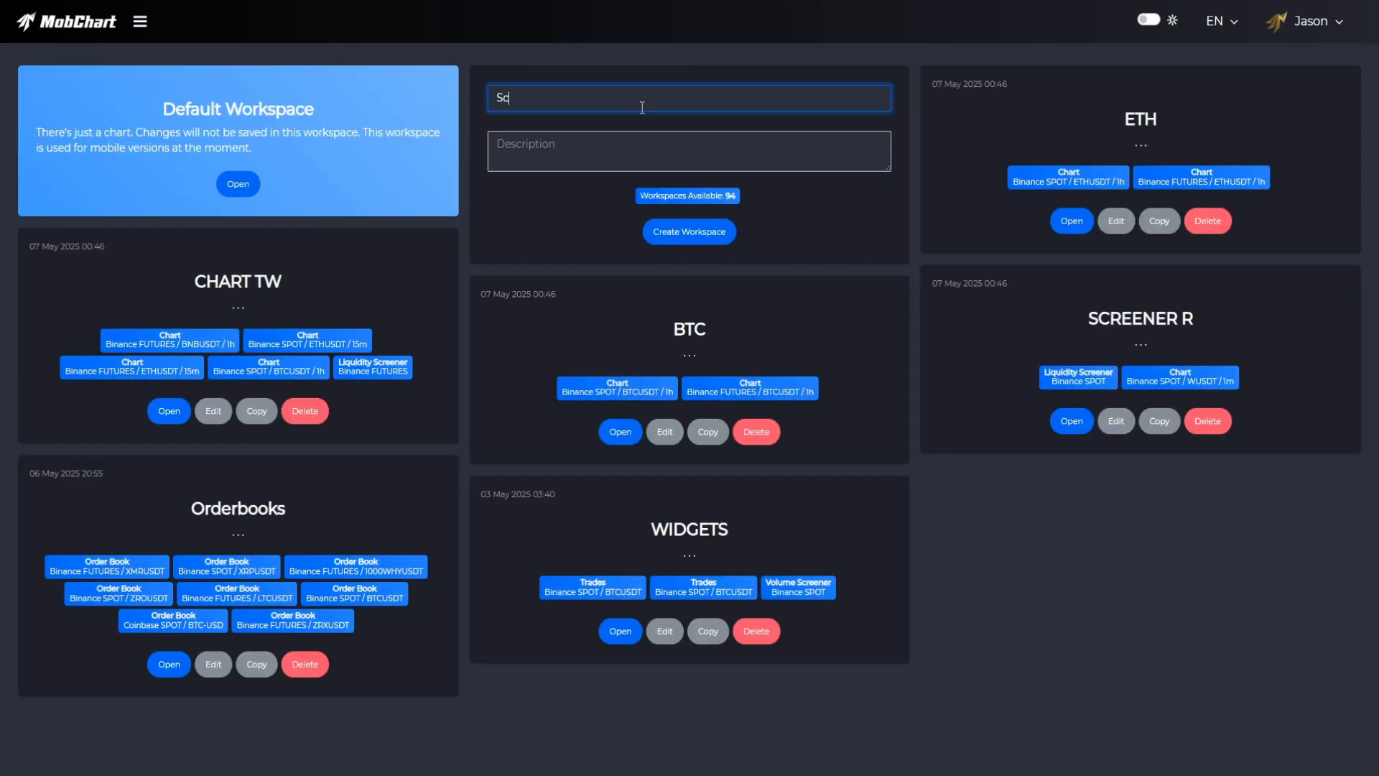
{"action": "type", "text": "reener"}
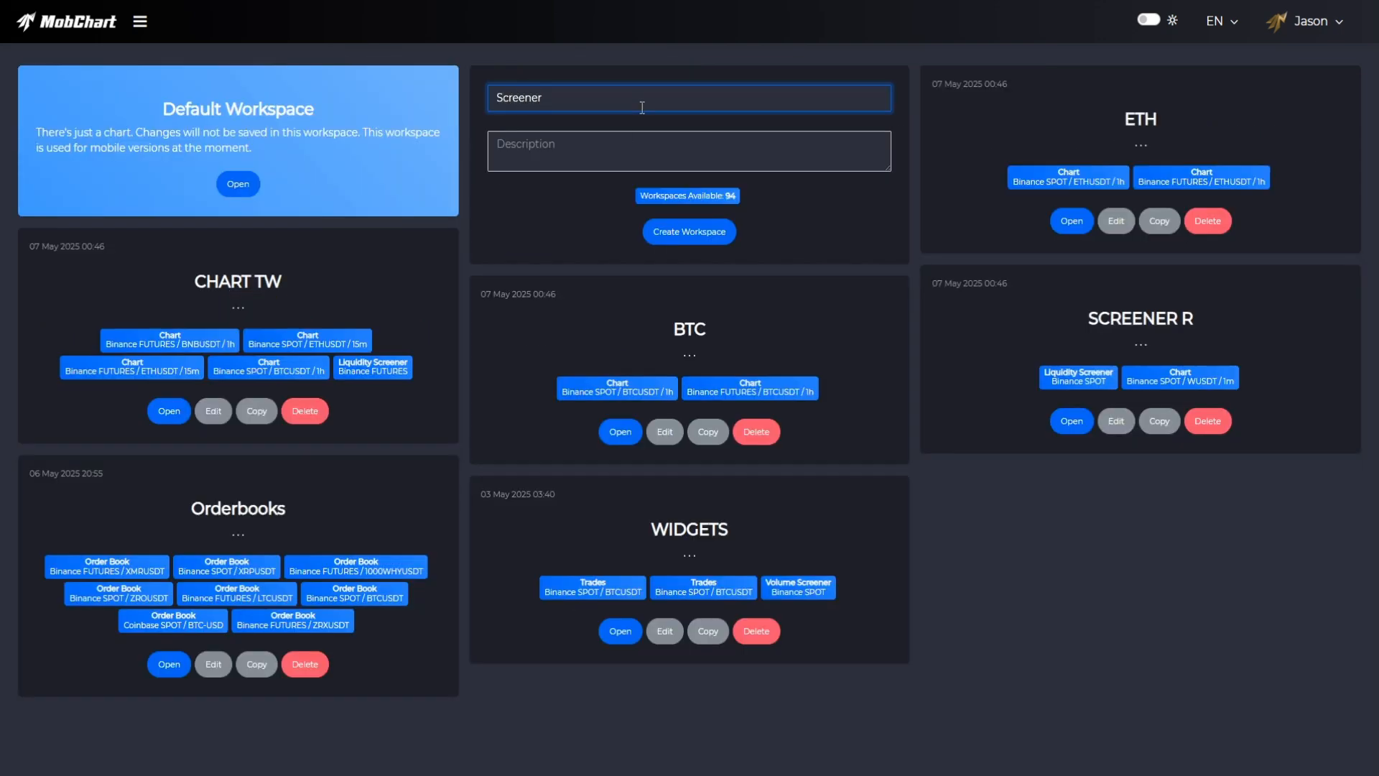
{"action": "type", "text": "Volume"}
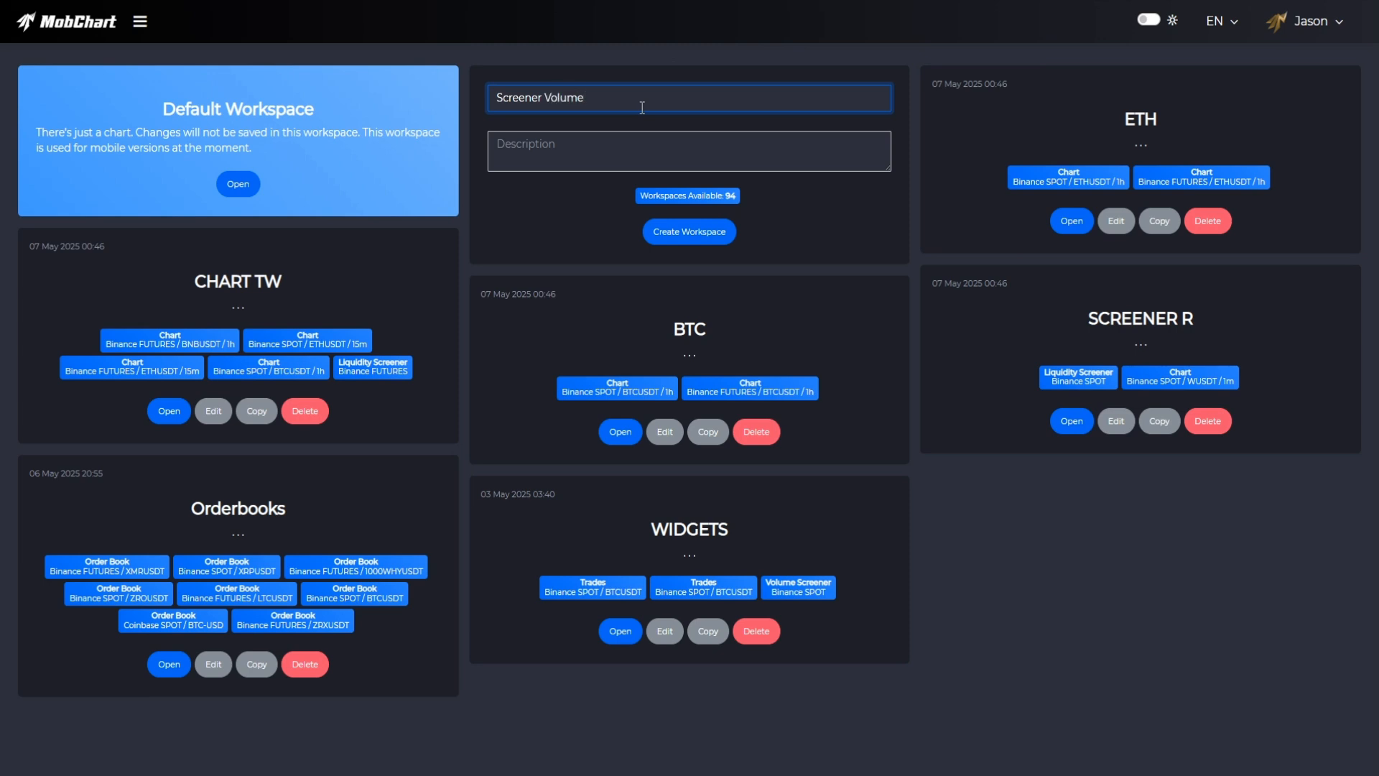
{"action": "left_click", "coordinate": [689, 231]}
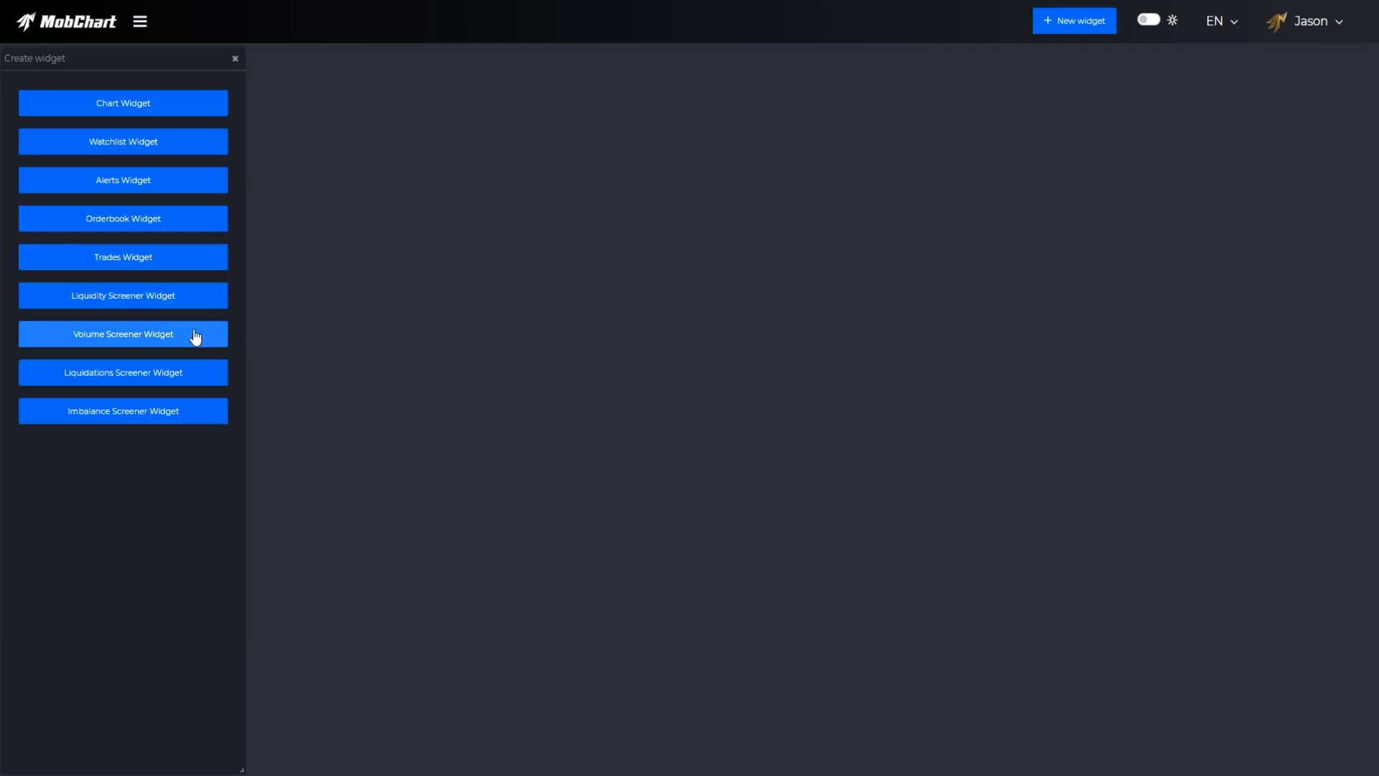
{"action": "left_click", "coordinate": [122, 334]}
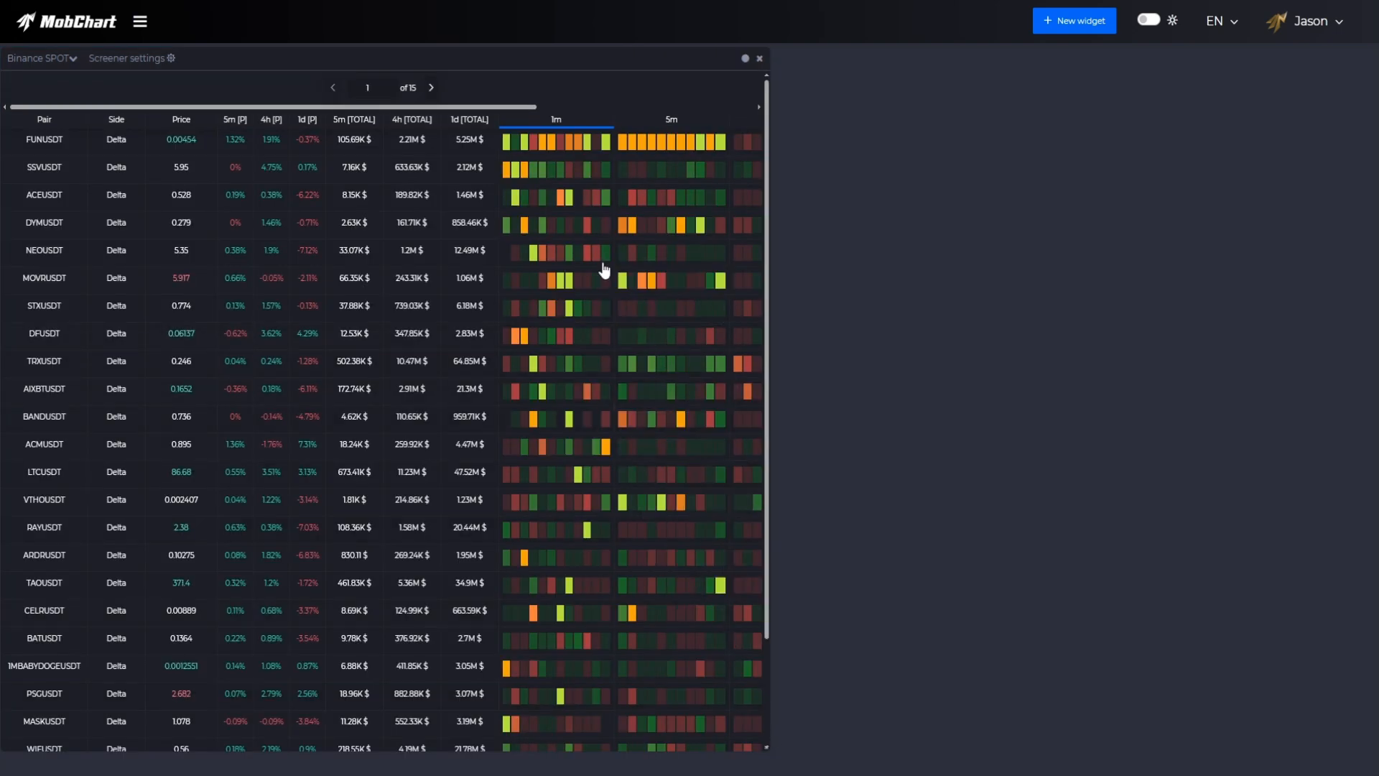
{"action": "left_click", "coordinate": [132, 58]}
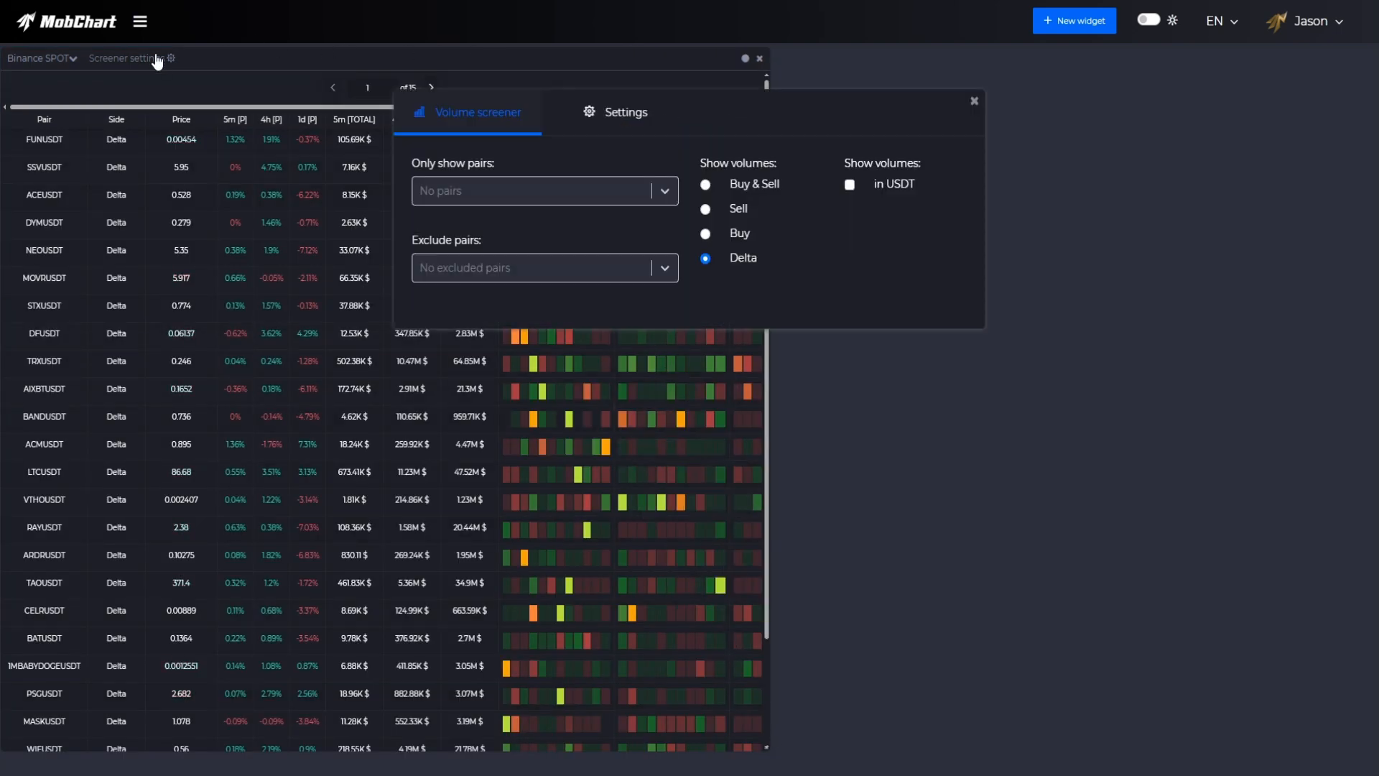
Remove the 4h and 5m Change volume [TOTAL] fields from the screener widget
{"action": "left_click", "coordinate": [625, 112]}
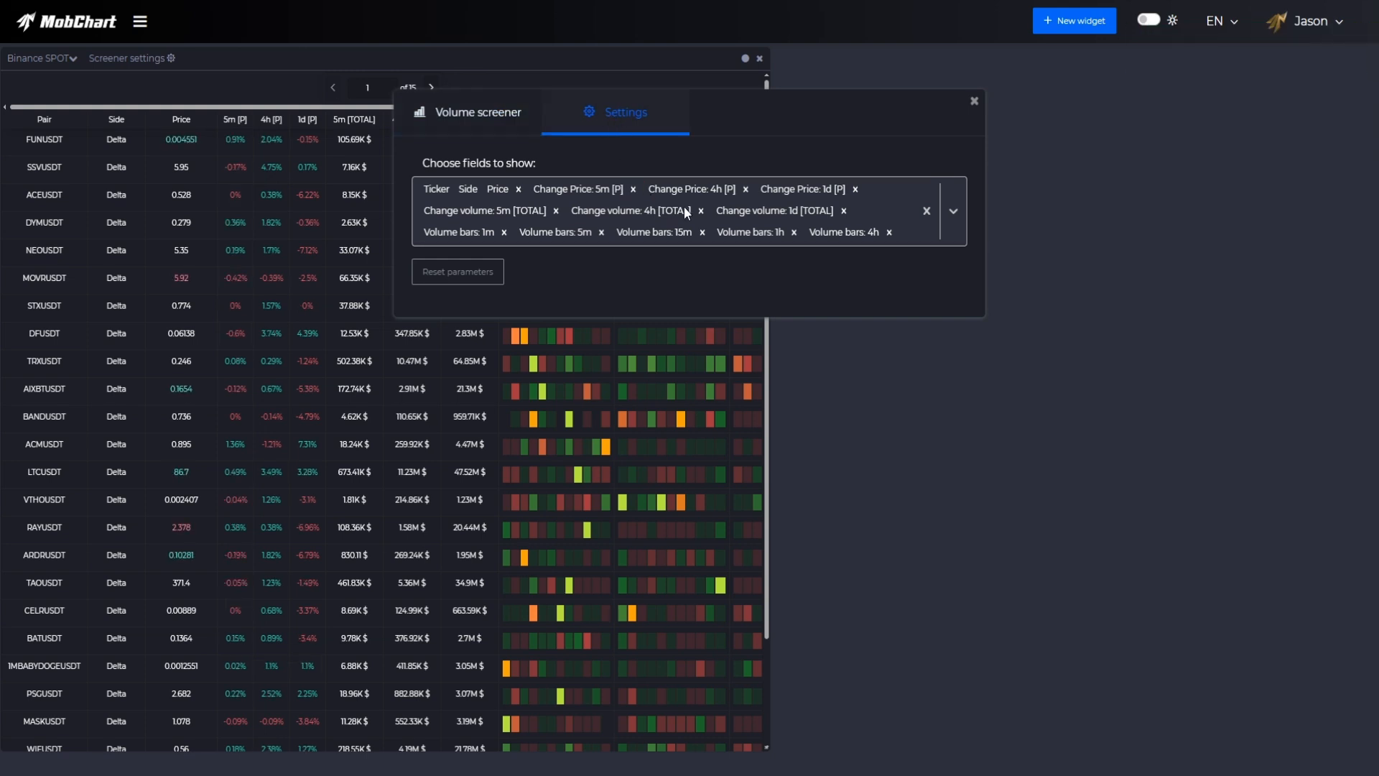
{"action": "left_click", "coordinate": [702, 210]}
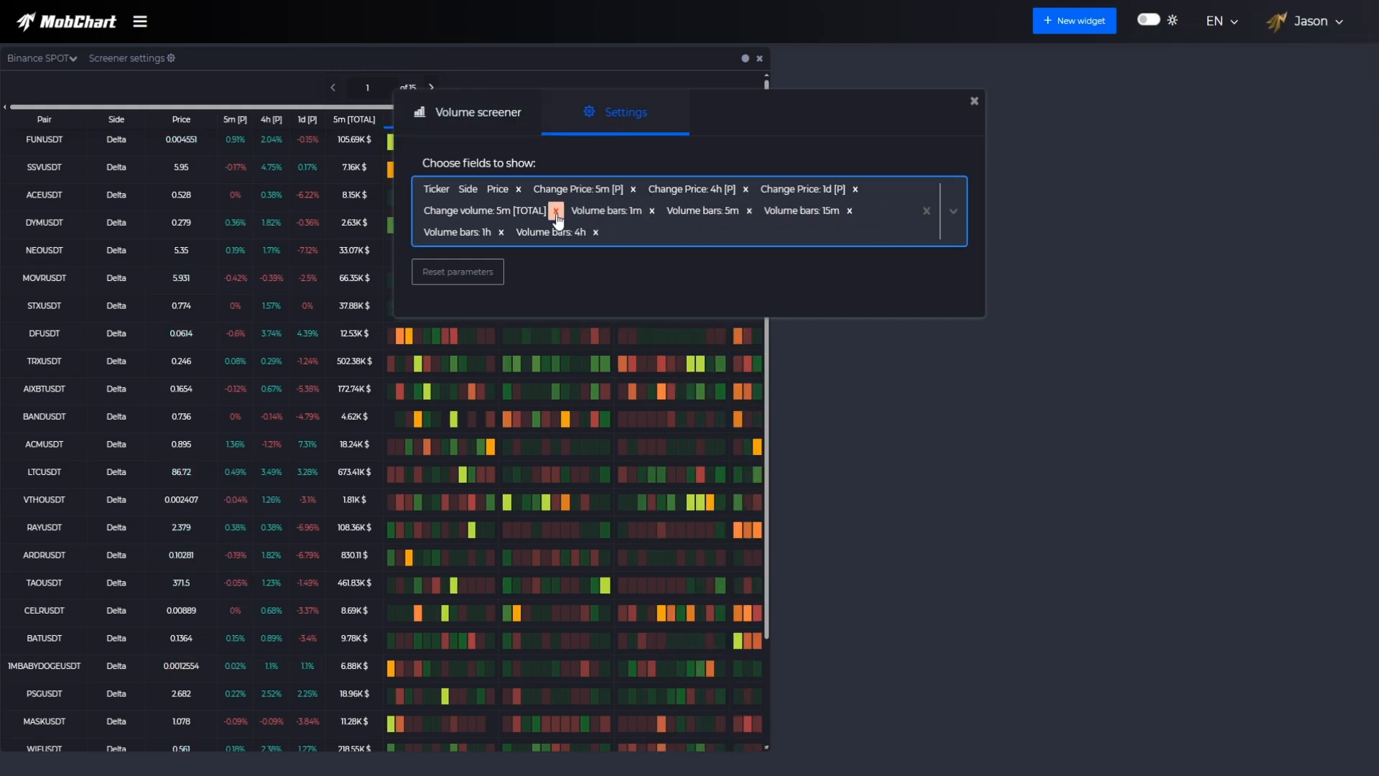
{"action": "left_click", "coordinate": [556, 210]}
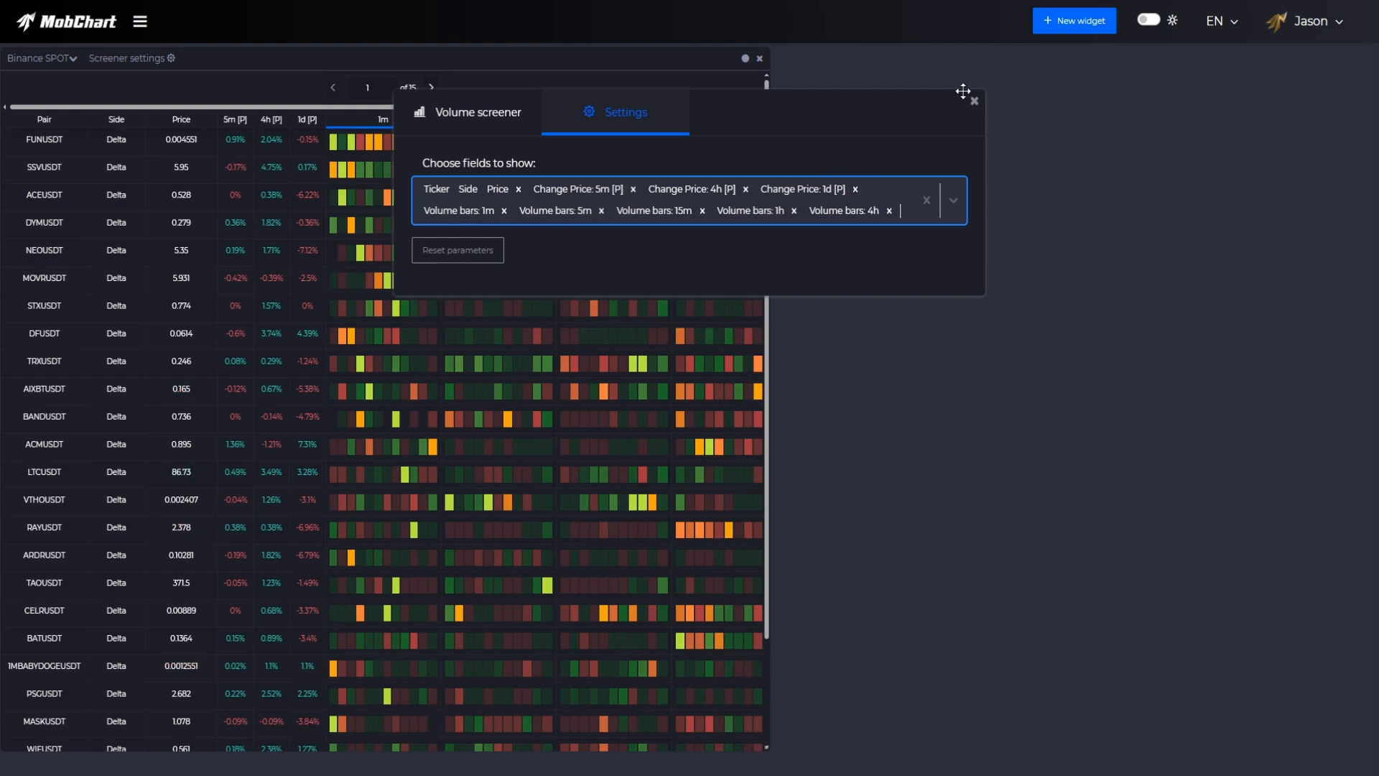
{"action": "left_click", "coordinate": [974, 101]}
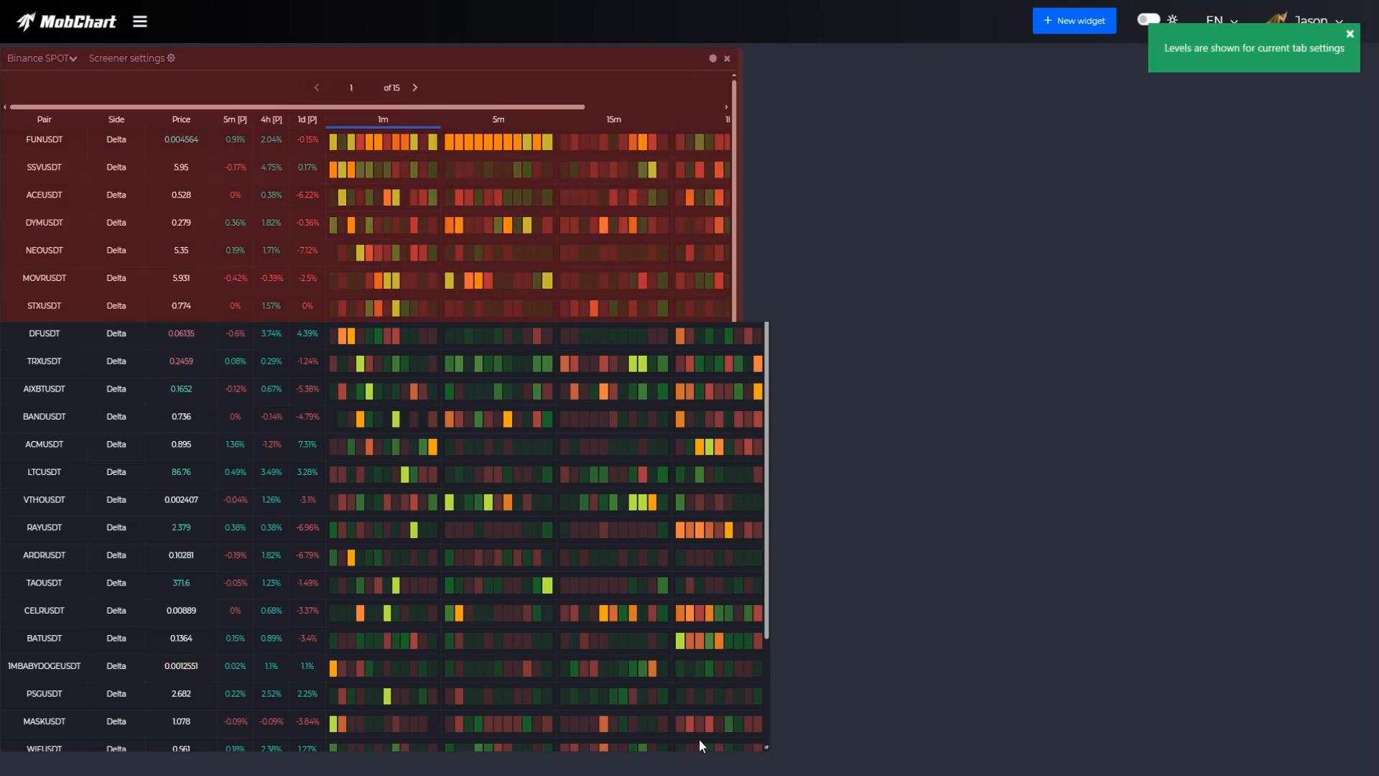
Add a SOLUSDT chart widget beside the screener, then load FUNUSDT into it
{"action": "left_click", "coordinate": [1073, 20]}
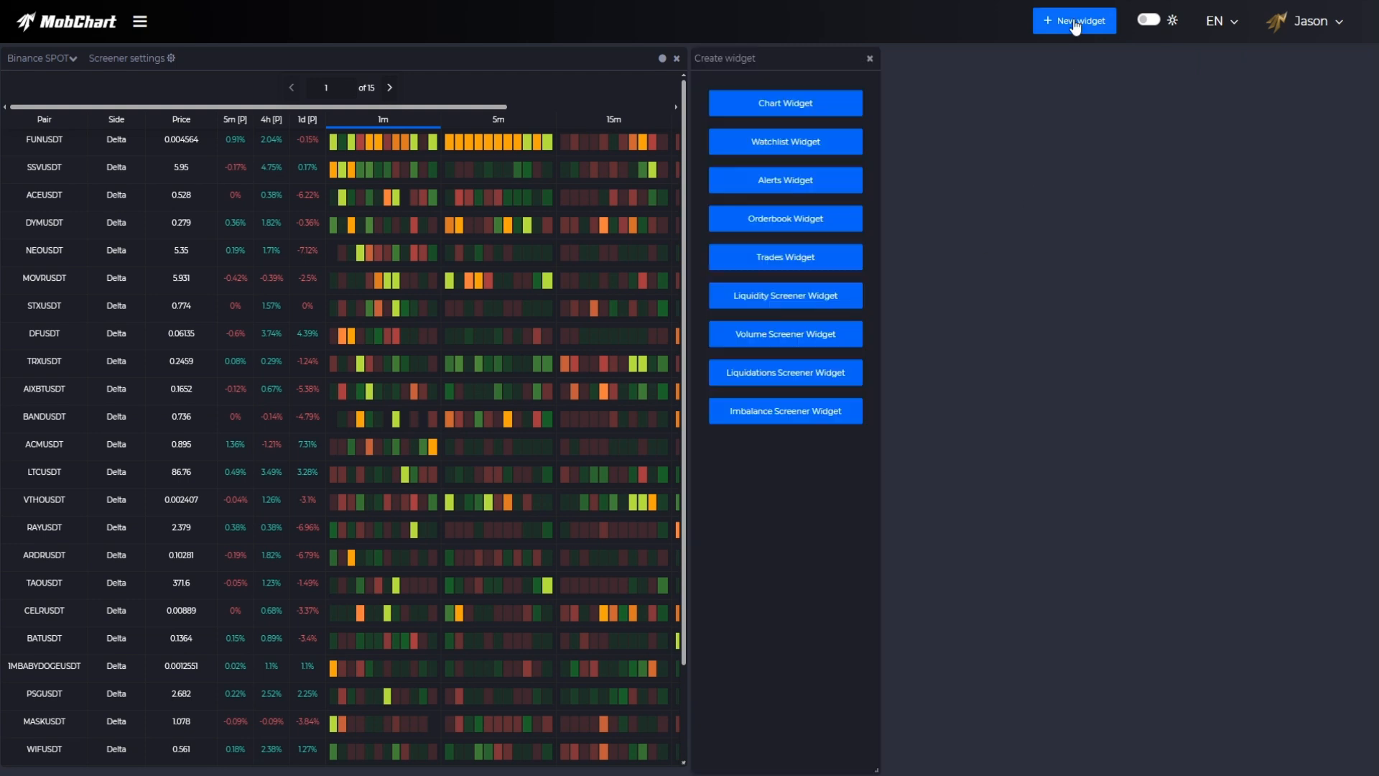
{"action": "left_click", "coordinate": [783, 142]}
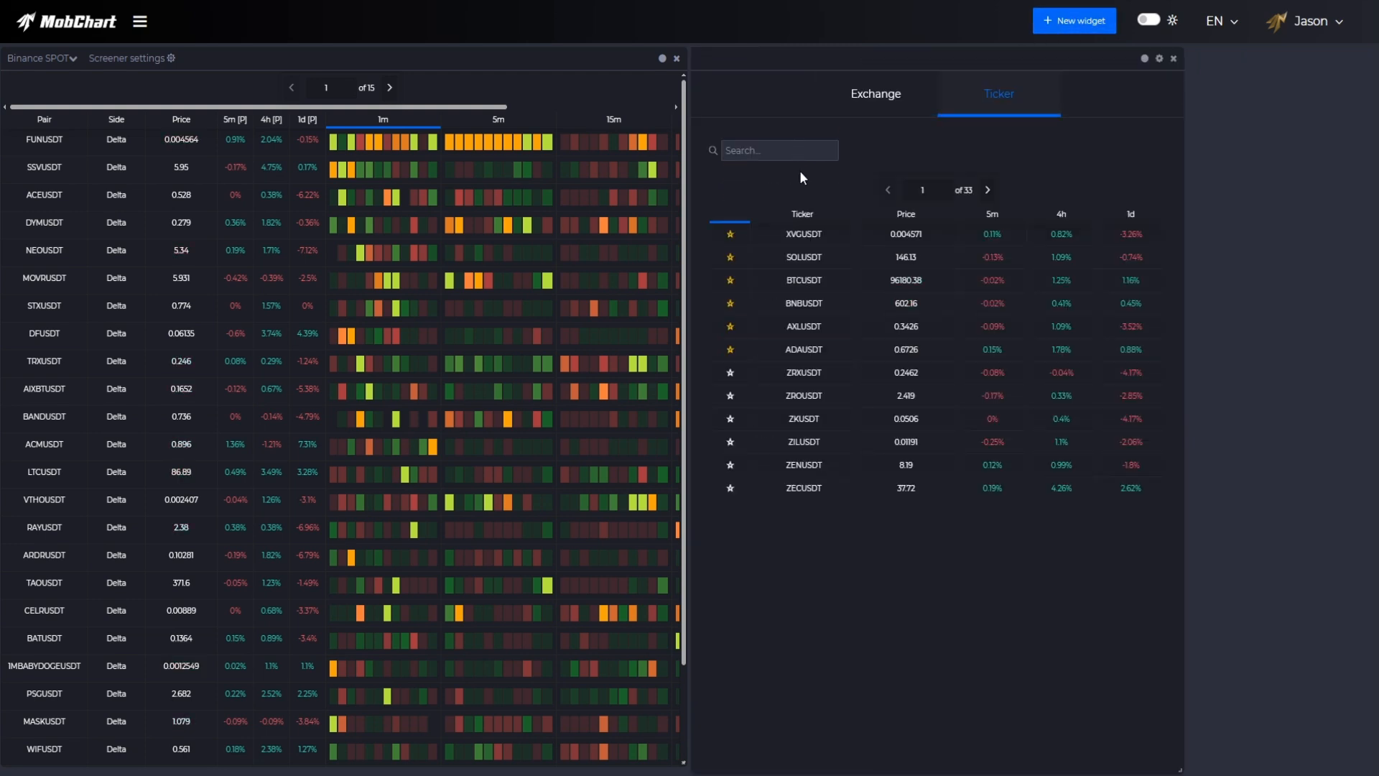
{"action": "left_click", "coordinate": [802, 257]}
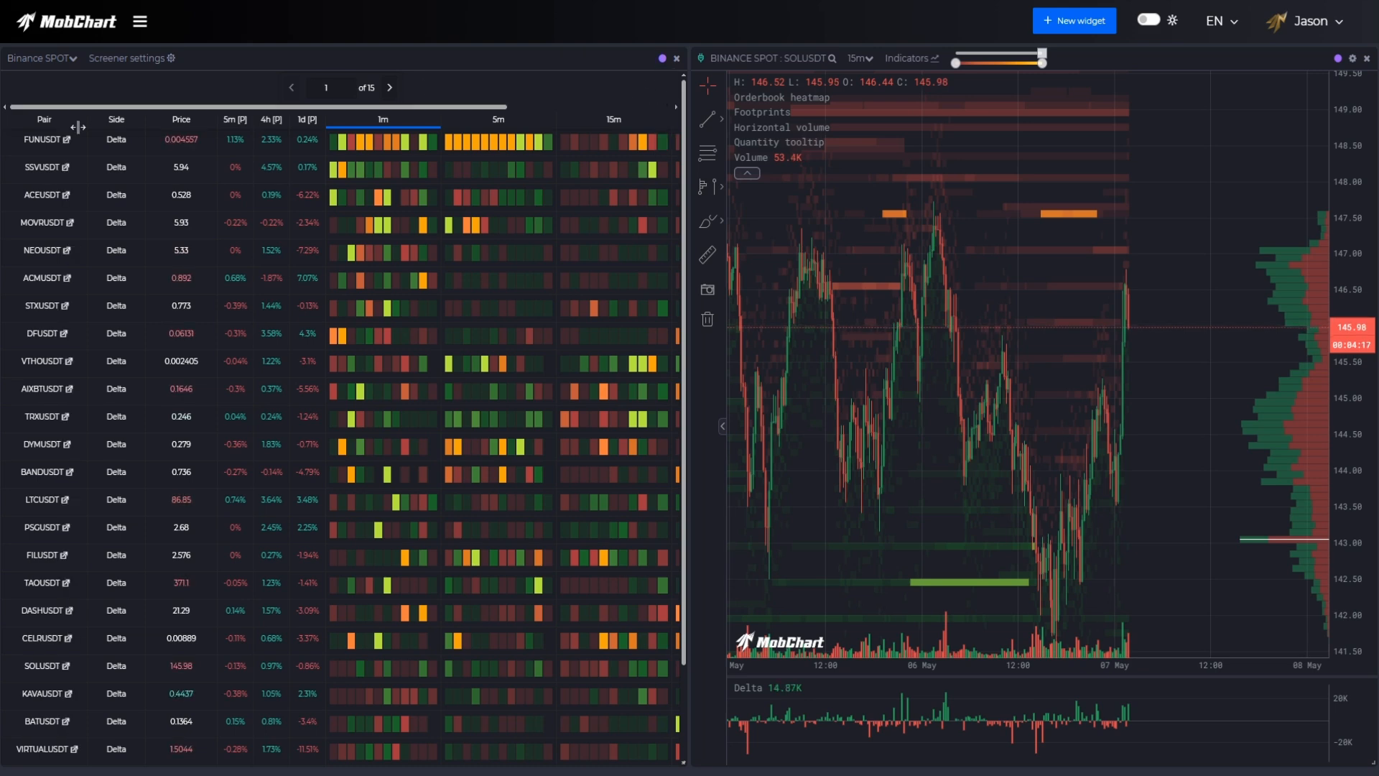
{"action": "left_click", "coordinate": [1366, 58]}
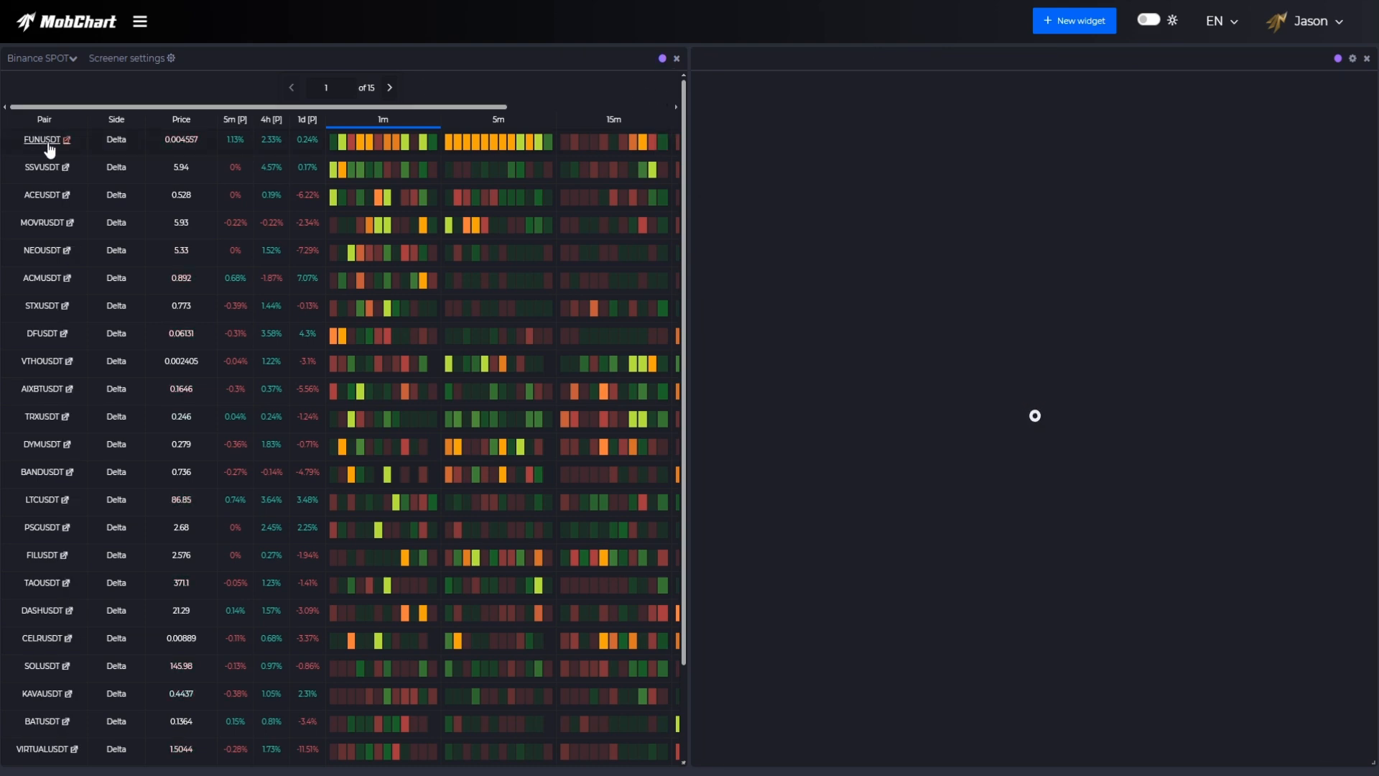
Set the FUNUSDT chart timeframe to 1m
{"action": "left_click", "coordinate": [40, 140]}
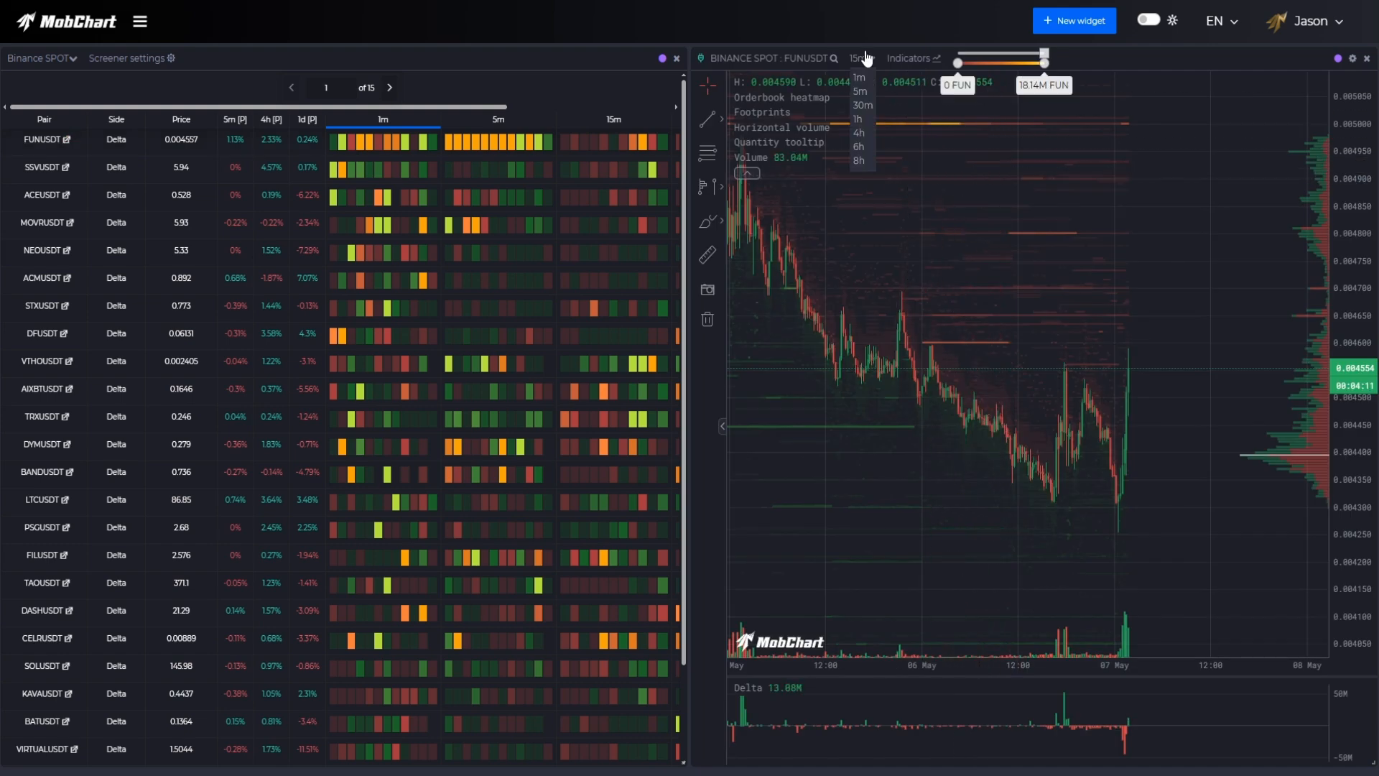
{"action": "left_click", "coordinate": [858, 78]}
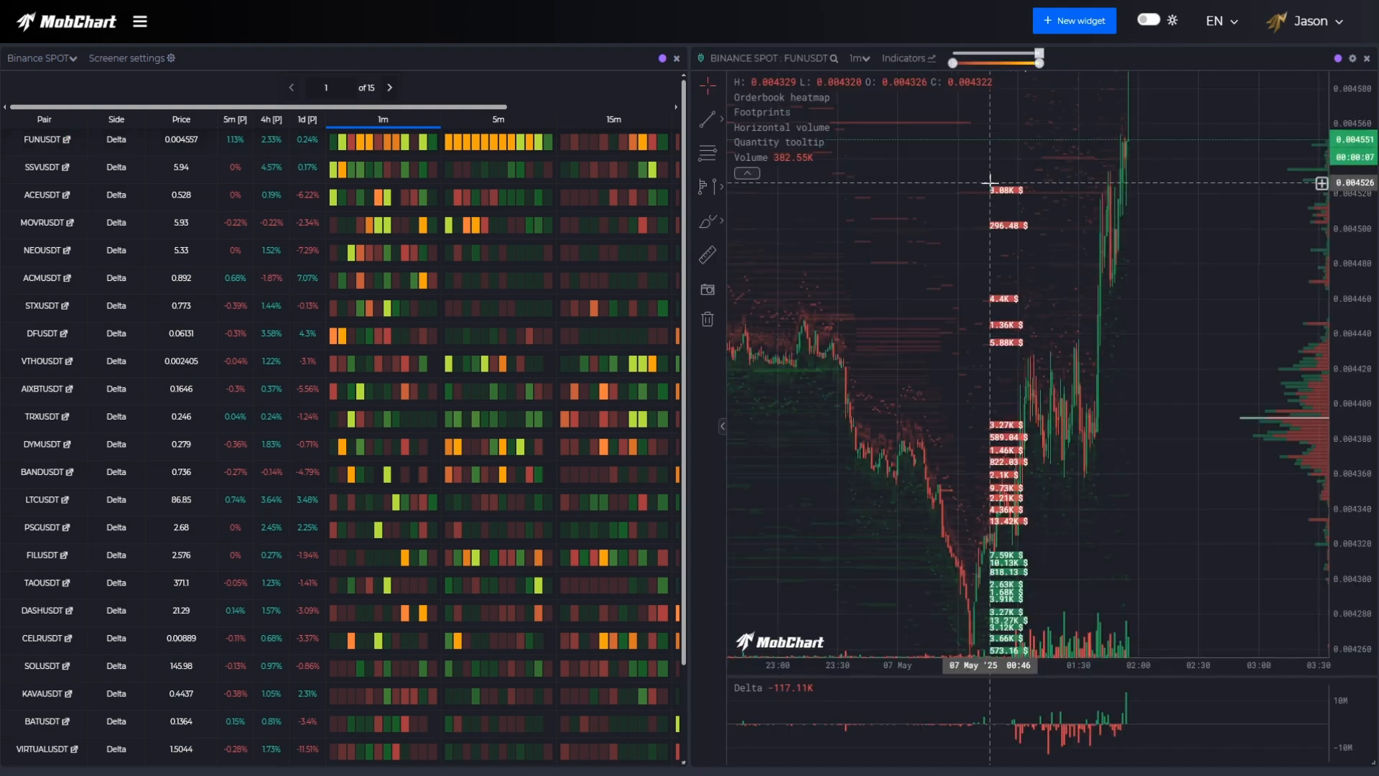
{"action": "mouse_move", "coordinate": [1104, 209]}
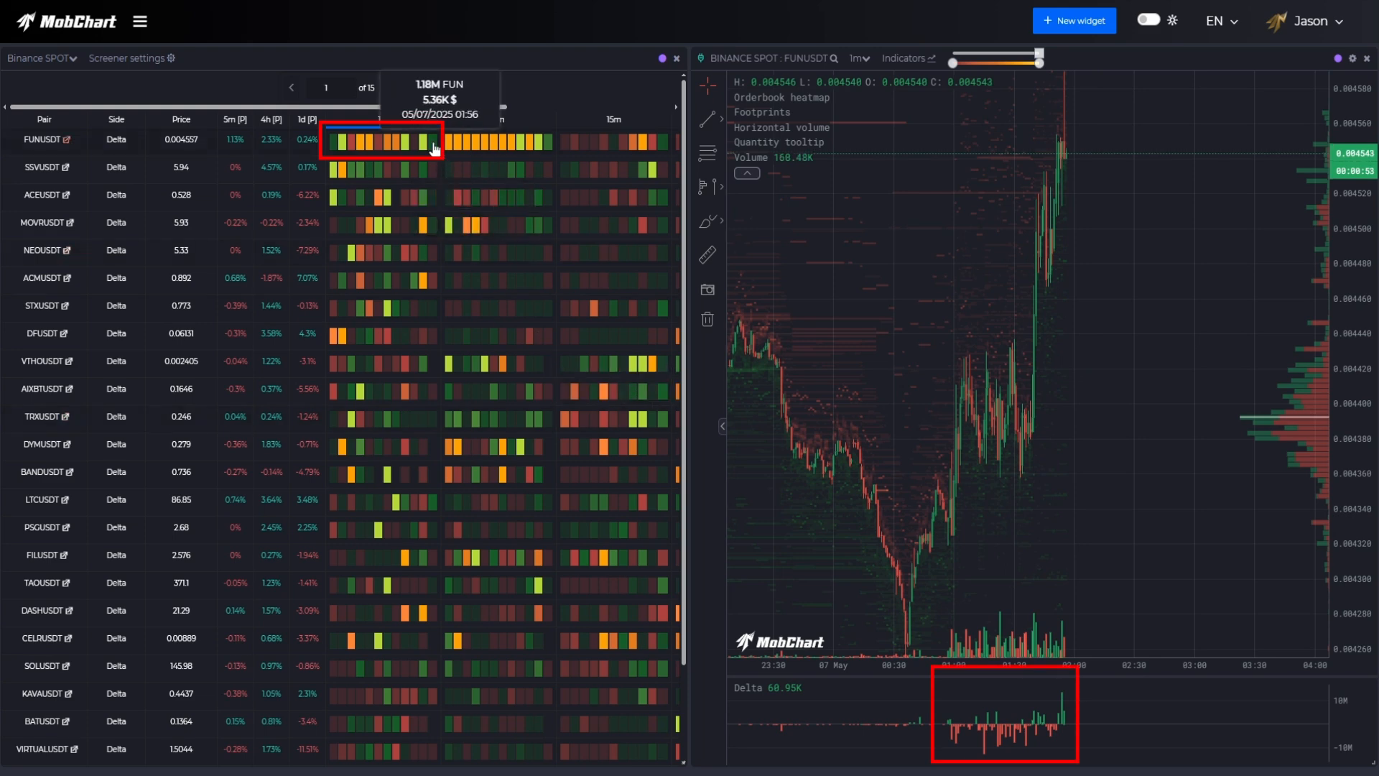
{"action": "mouse_move", "coordinate": [409, 152]}
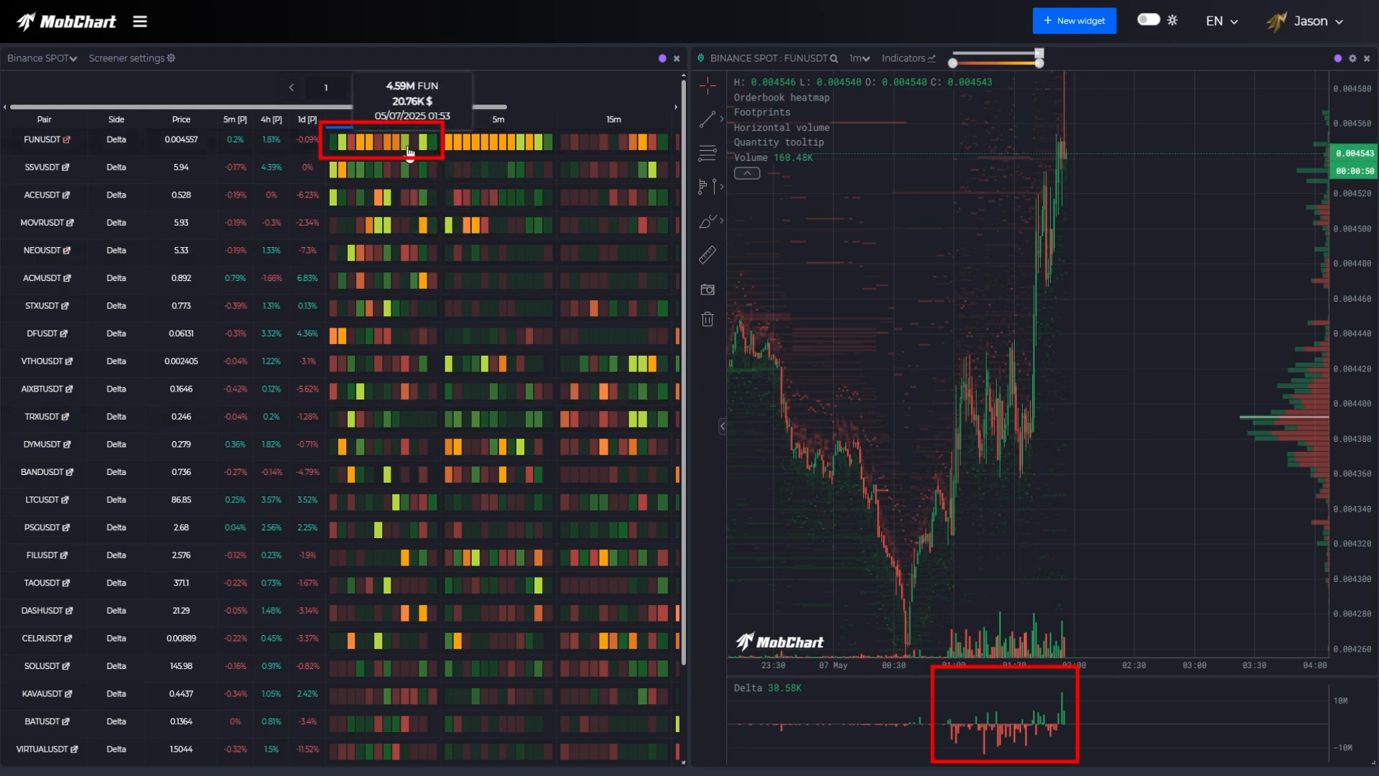
{"action": "mouse_move", "coordinate": [383, 149]}
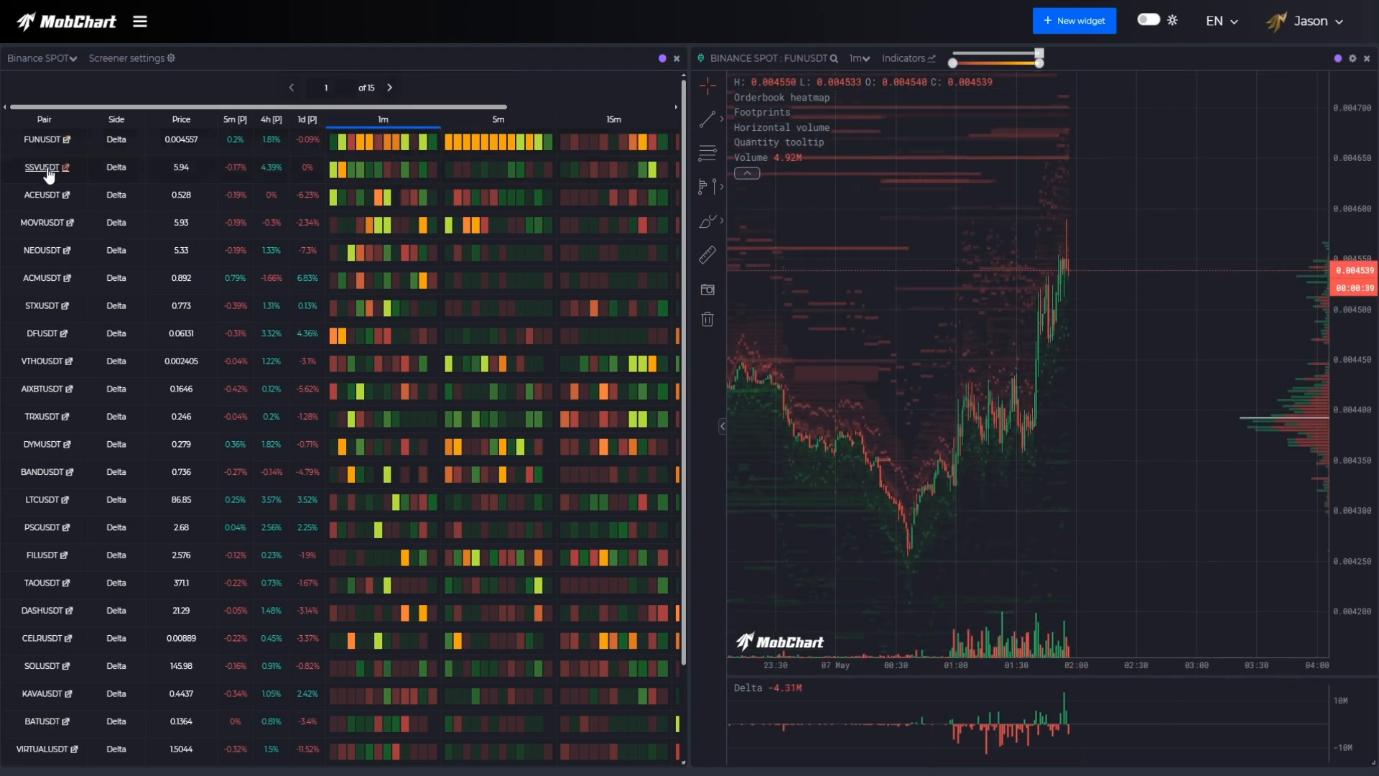
Load SSVUSDT and ACEUSDT, rank by 15m volume, then show LAYERUSDT on 1h candles
{"action": "left_click", "coordinate": [41, 168]}
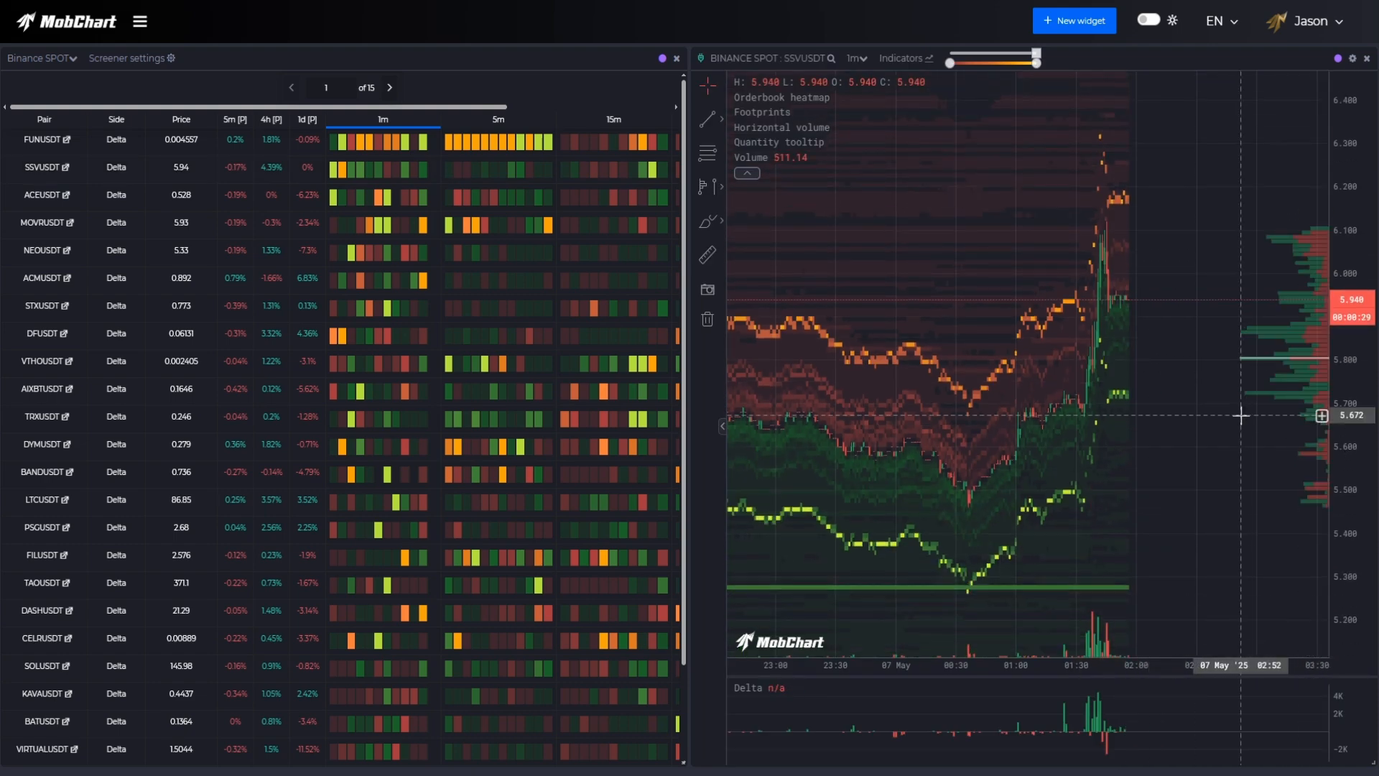
{"action": "left_click", "coordinate": [36, 194]}
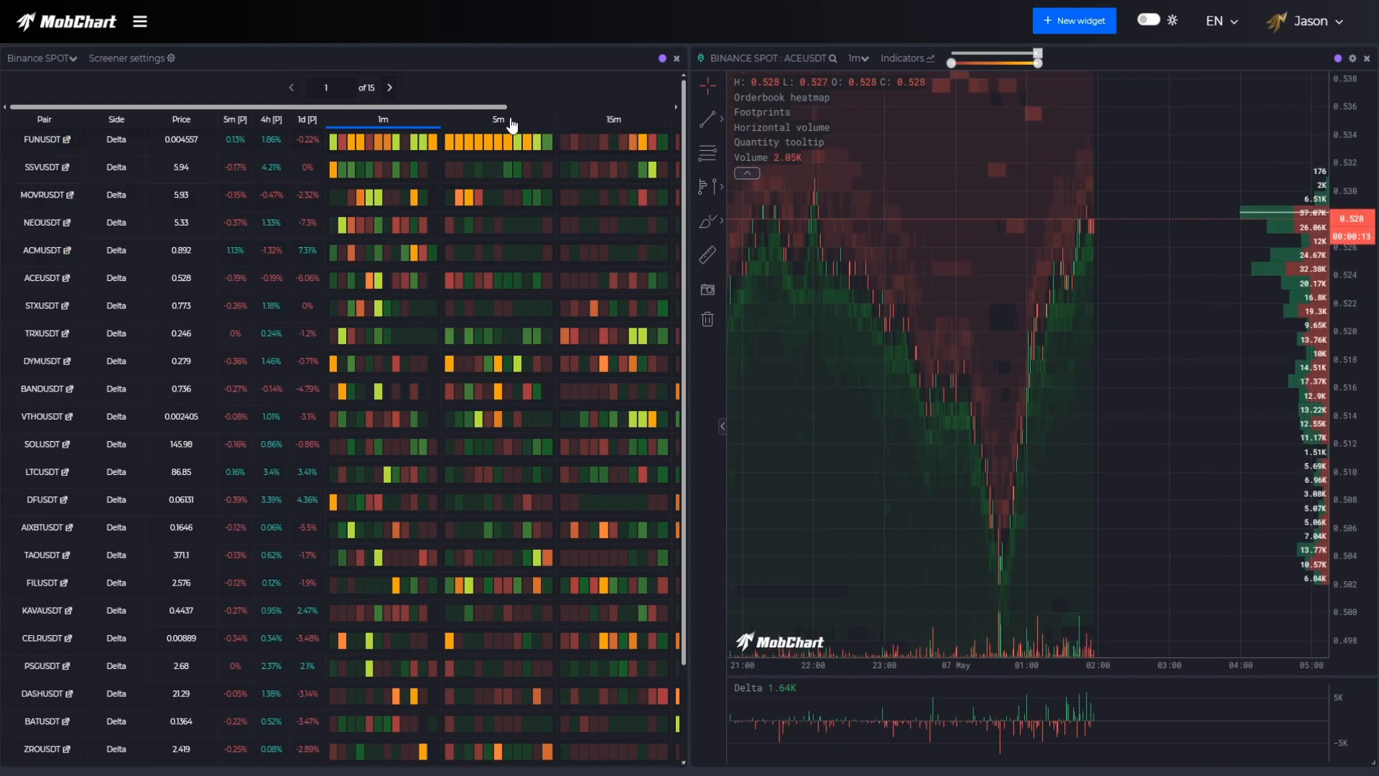
{"action": "left_click", "coordinate": [612, 118]}
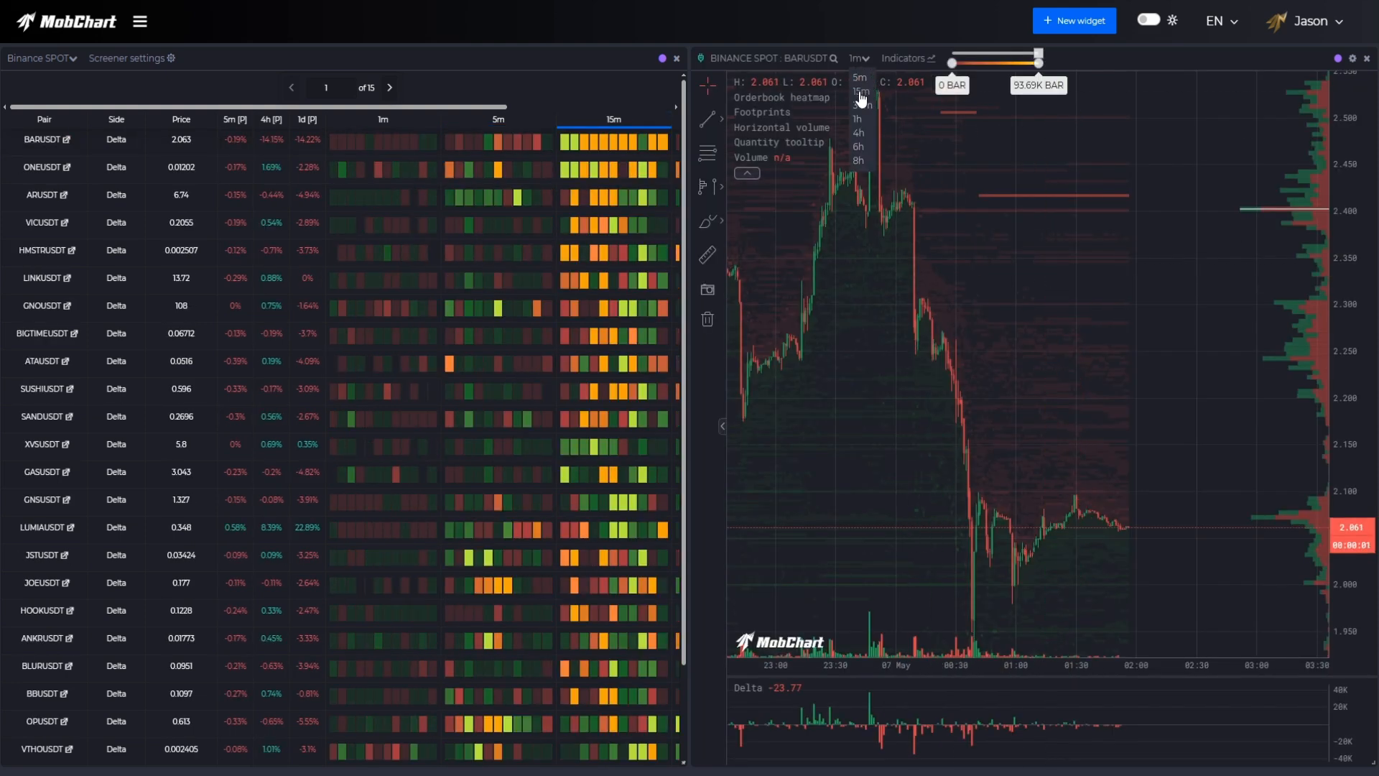
{"action": "left_click", "coordinate": [858, 105]}
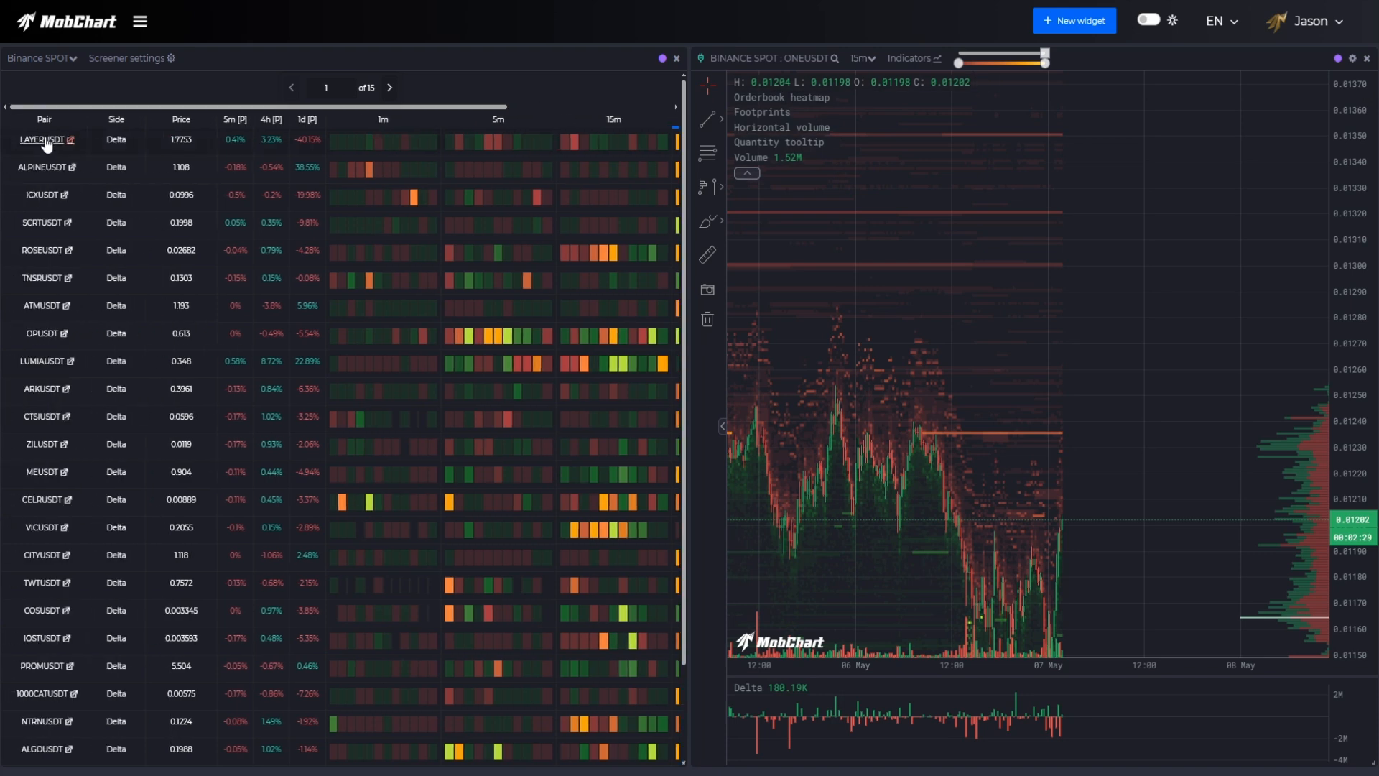
{"action": "left_click", "coordinate": [42, 138]}
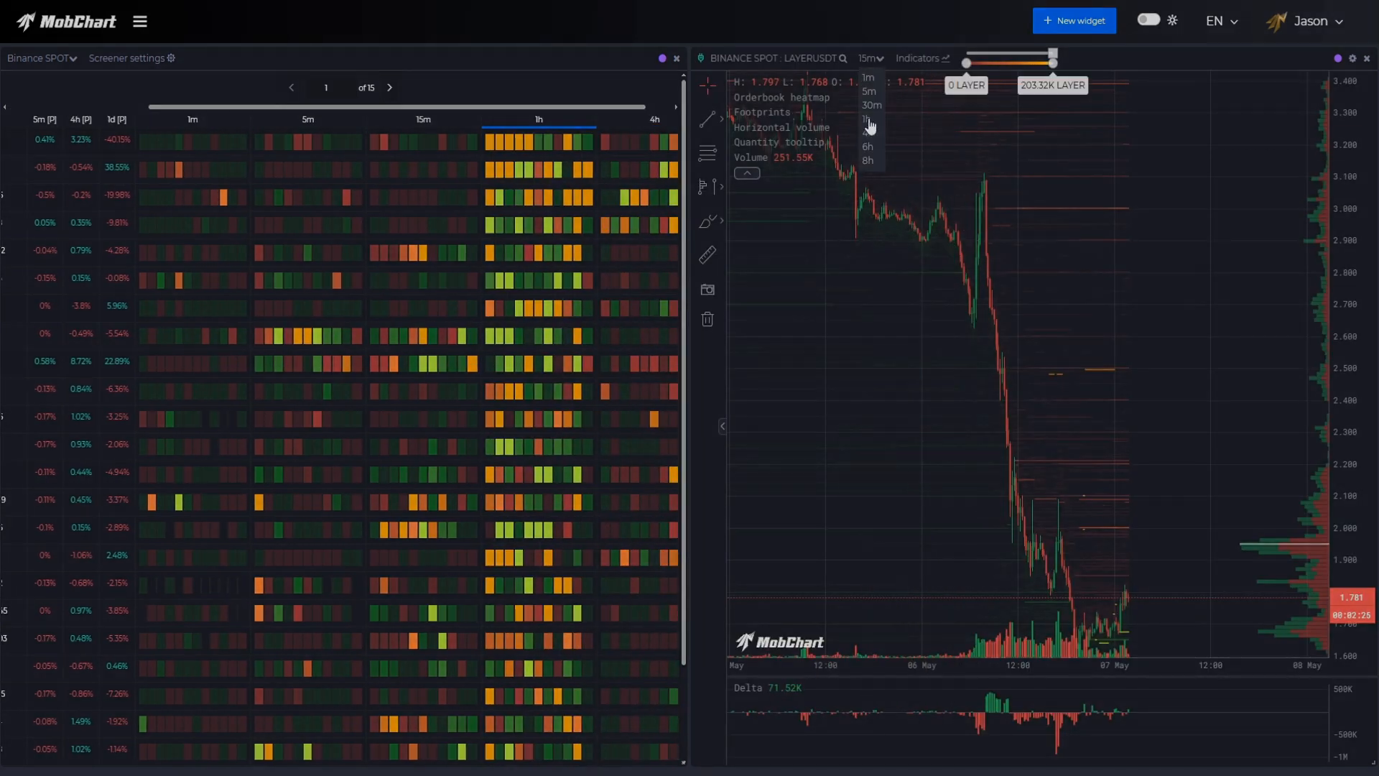
{"action": "left_click", "coordinate": [867, 131]}
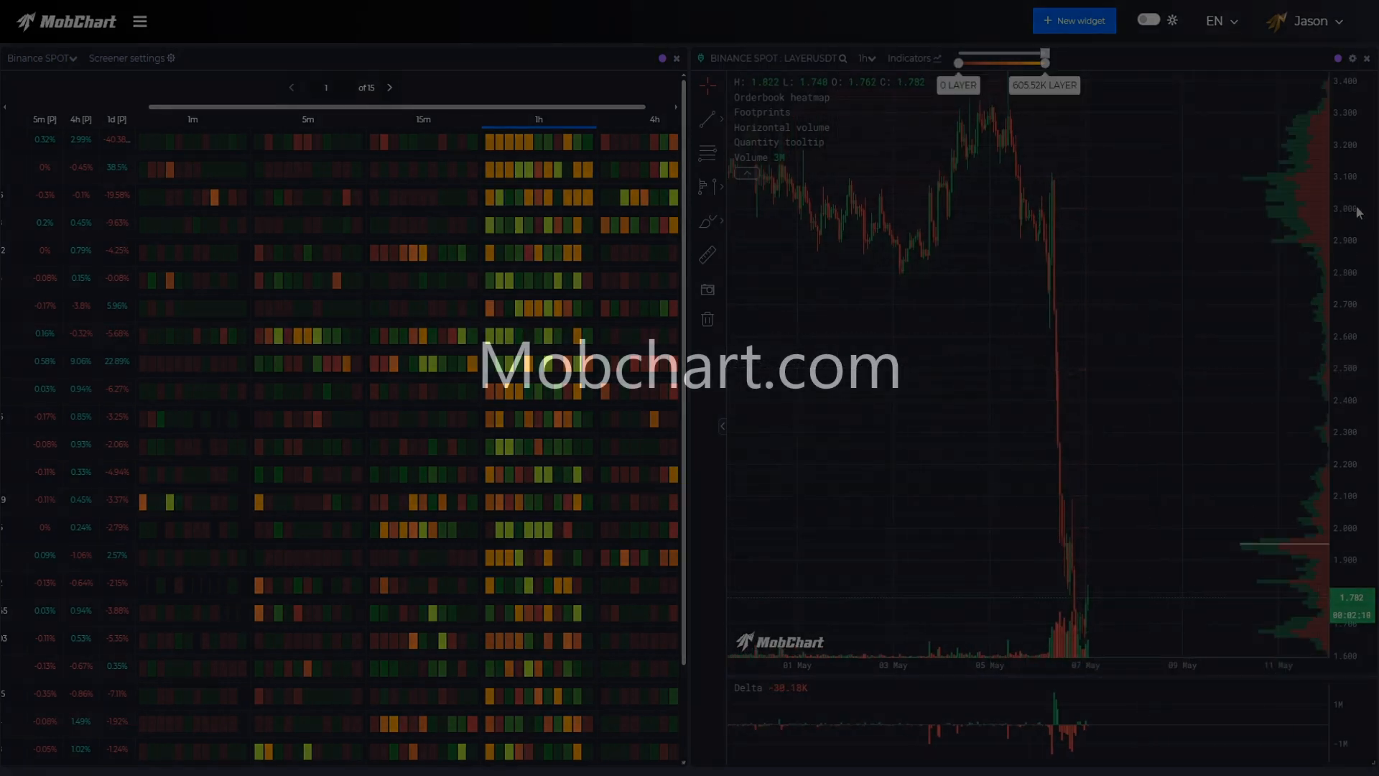